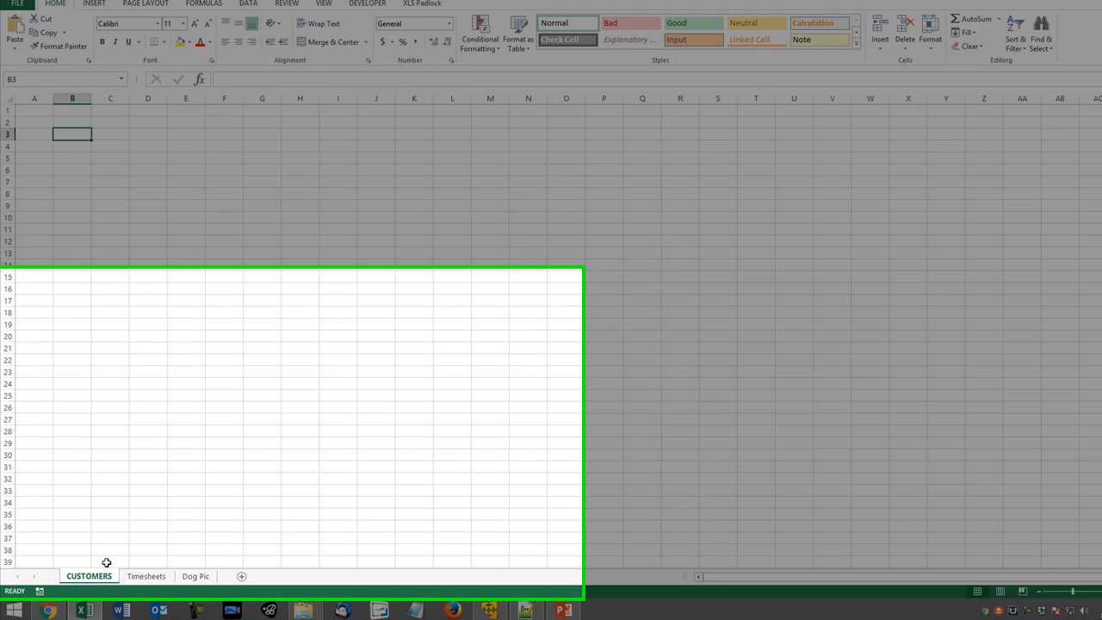
Unhide BUDGET, view the CUSTOMERS and Dog Pic sheets, then return to BUDGET cell A7.
right_click(89, 576)
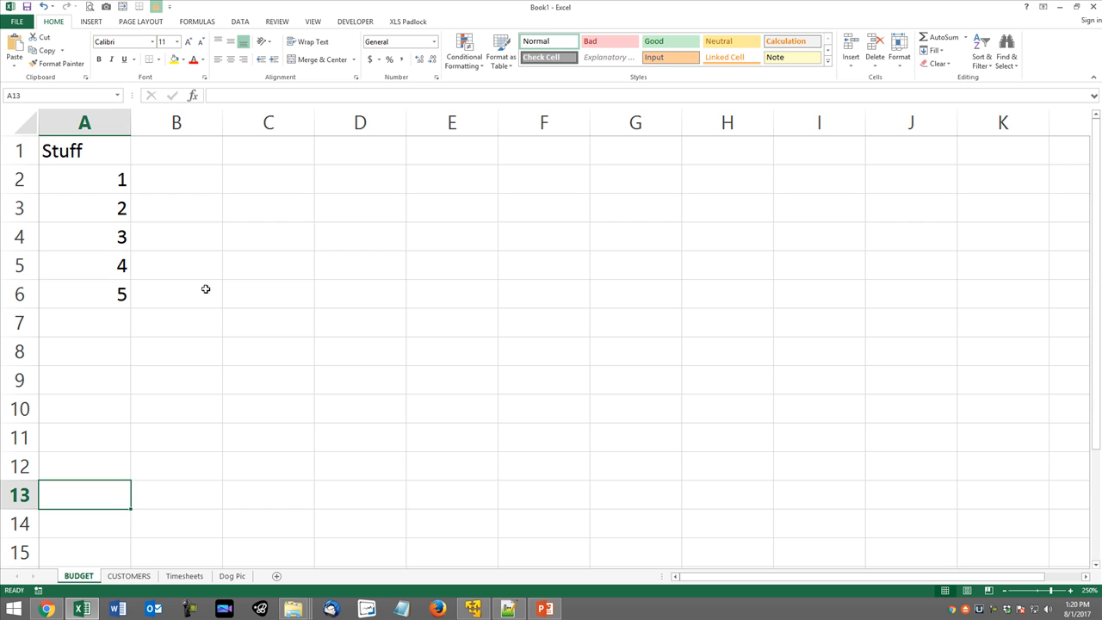
click(128, 576)
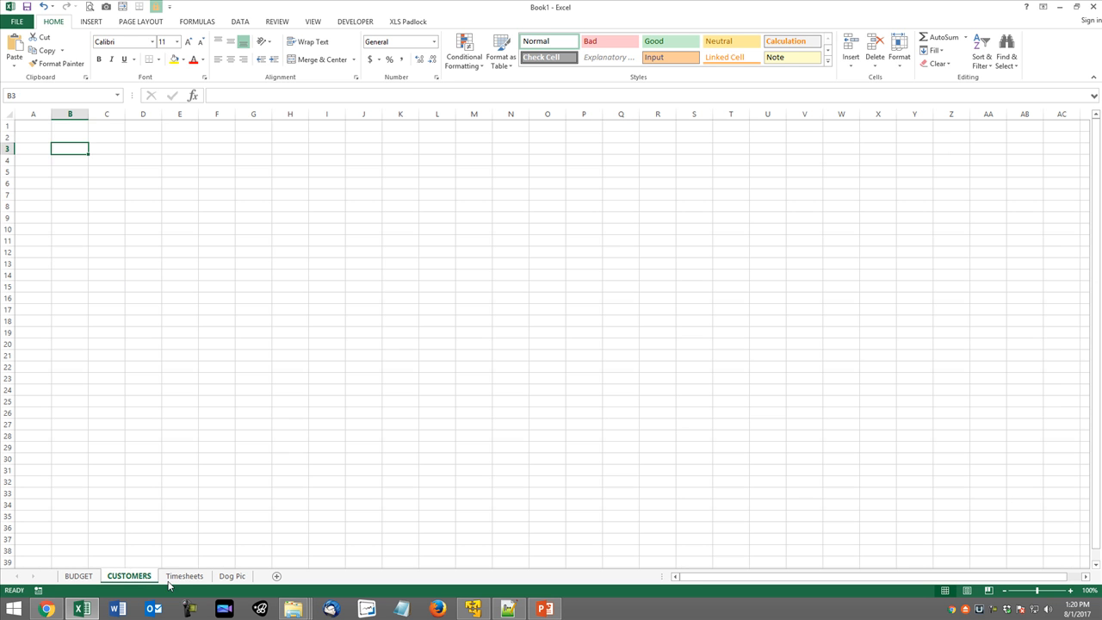
click(232, 576)
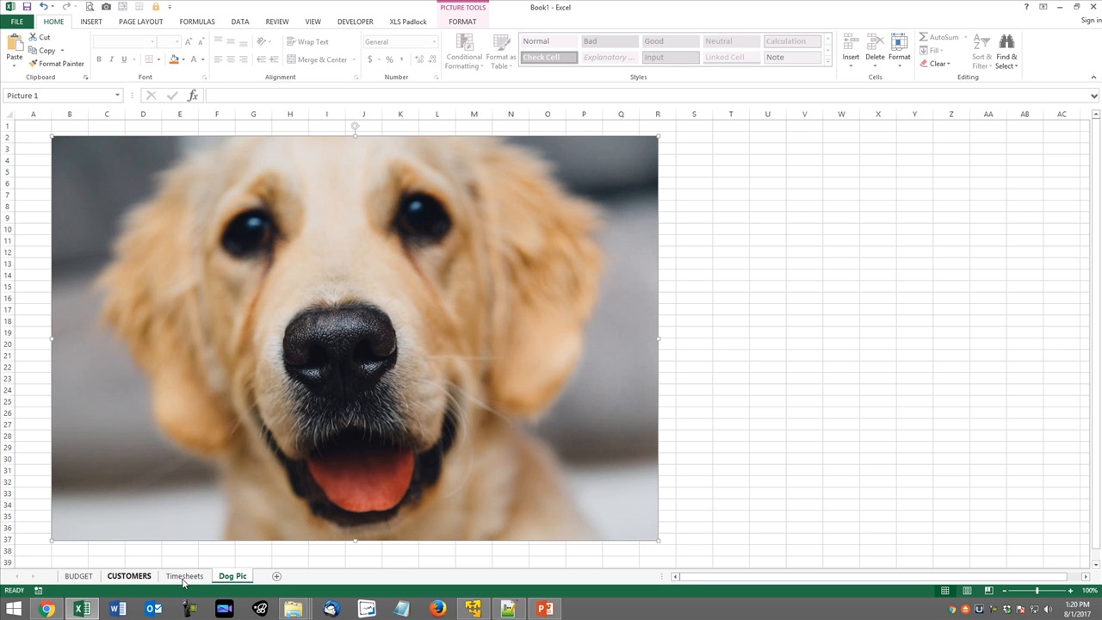
click(78, 575)
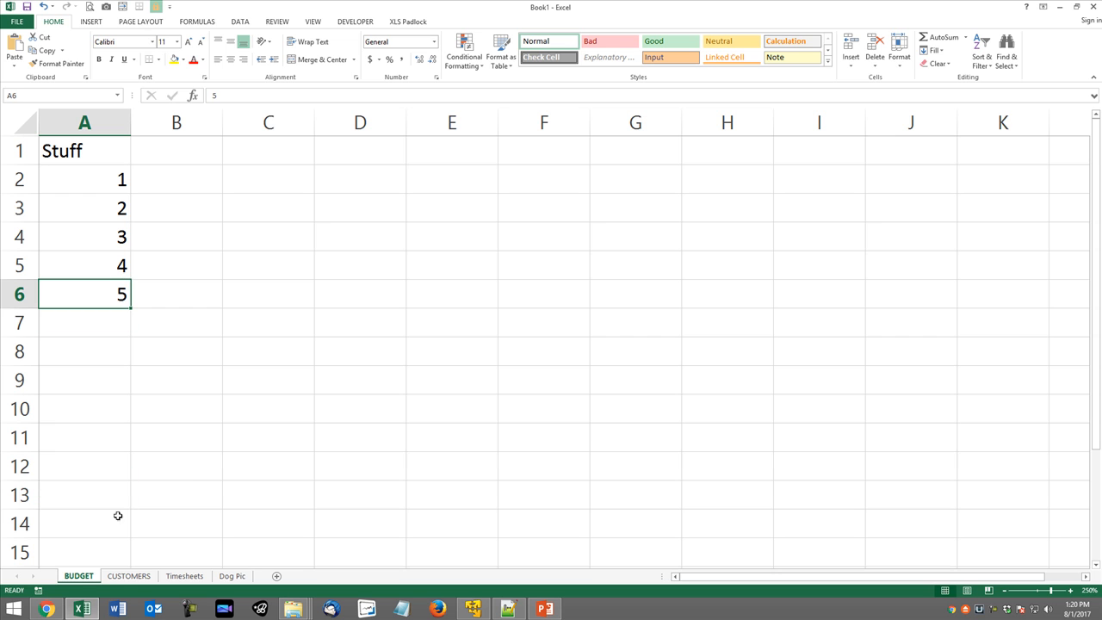
mouse_move(79, 585)
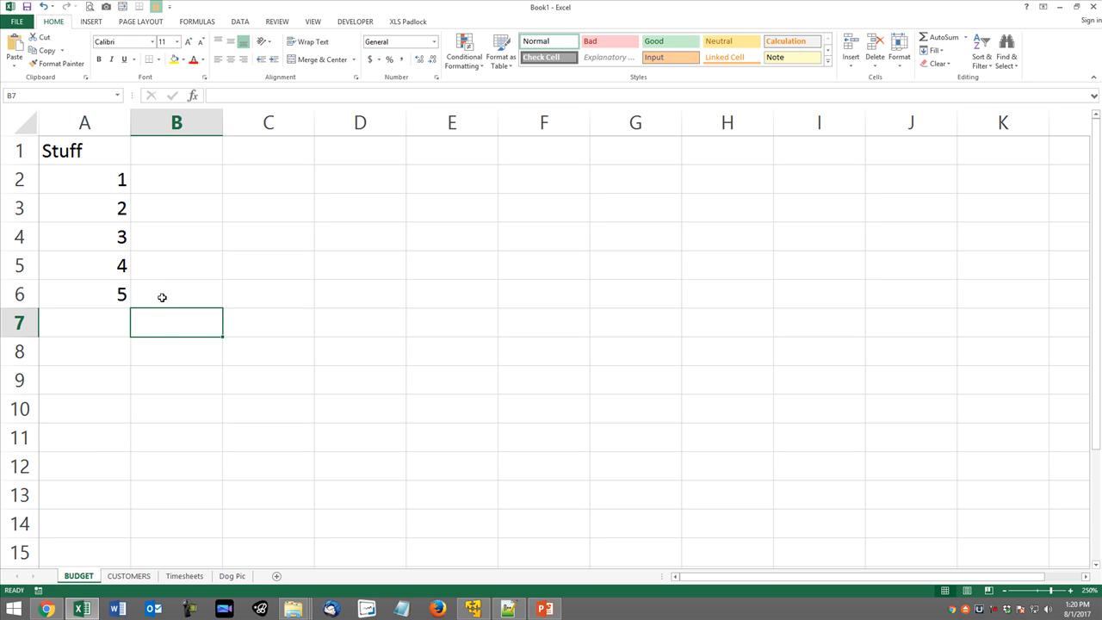
mouse_move(190, 394)
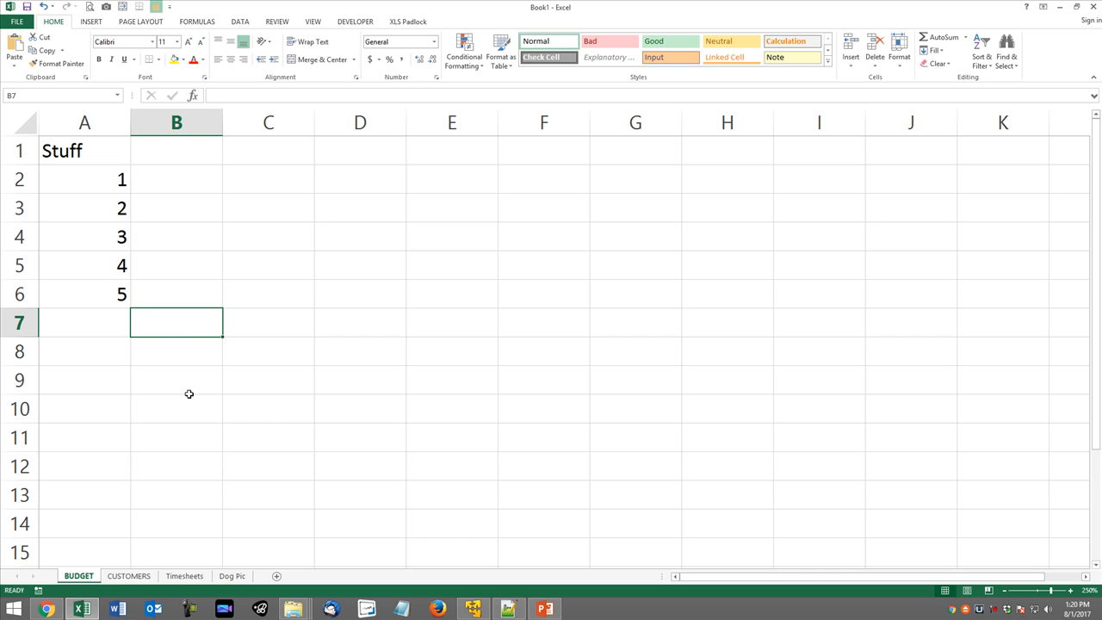
mouse_move(244, 420)
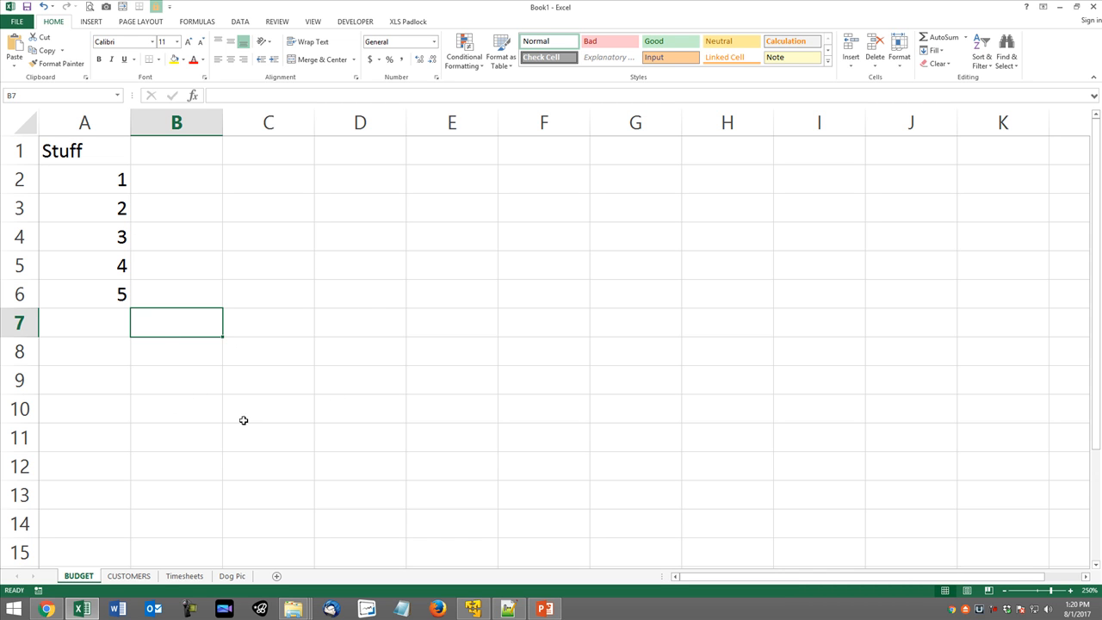
mouse_move(121, 342)
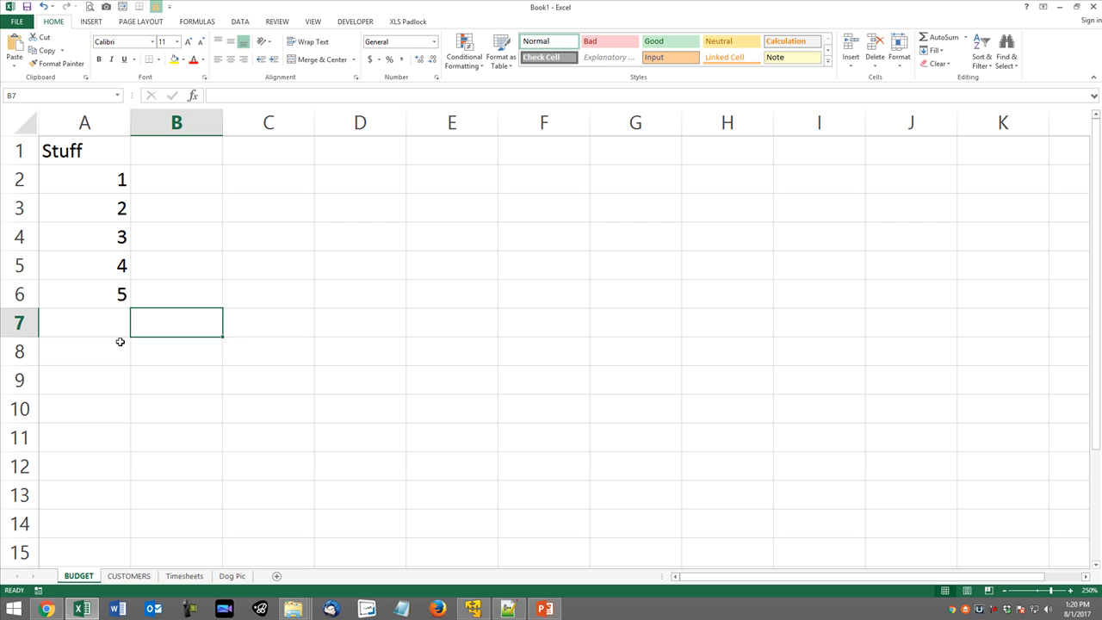
click(102, 322)
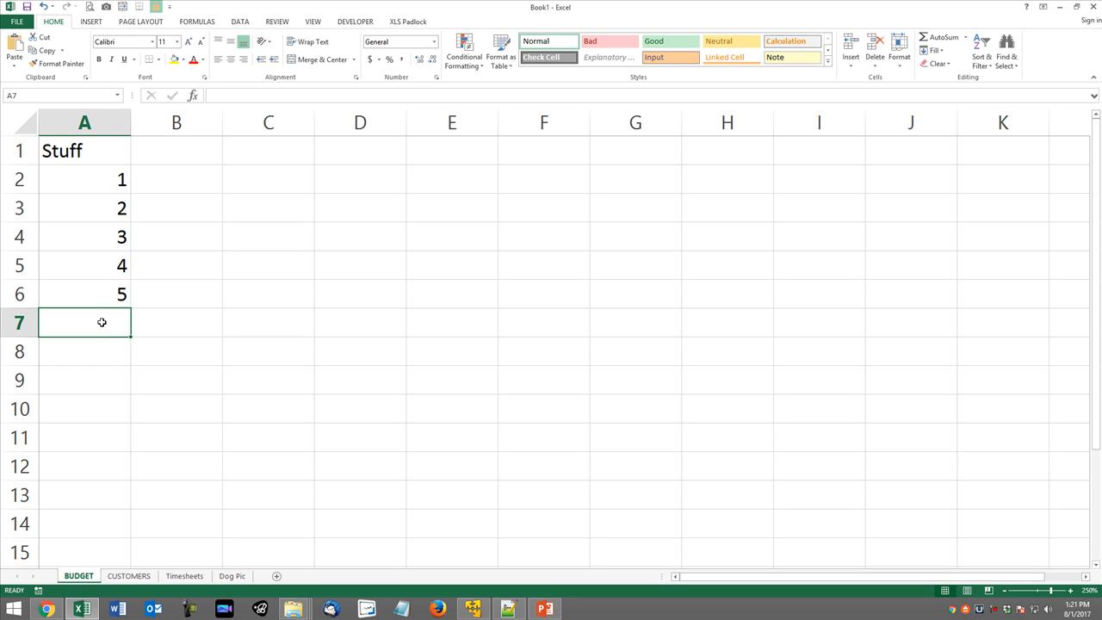
Open the VBA editor with Alt+F11 and insert a new code module, Module1.
key(alt+f11)
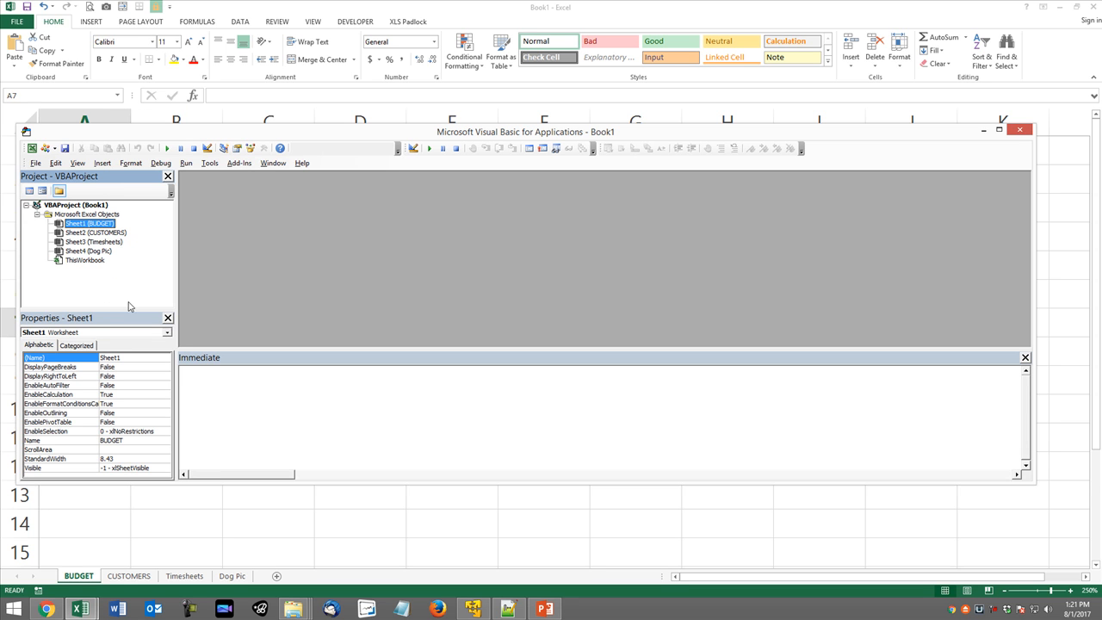
click(48, 148)
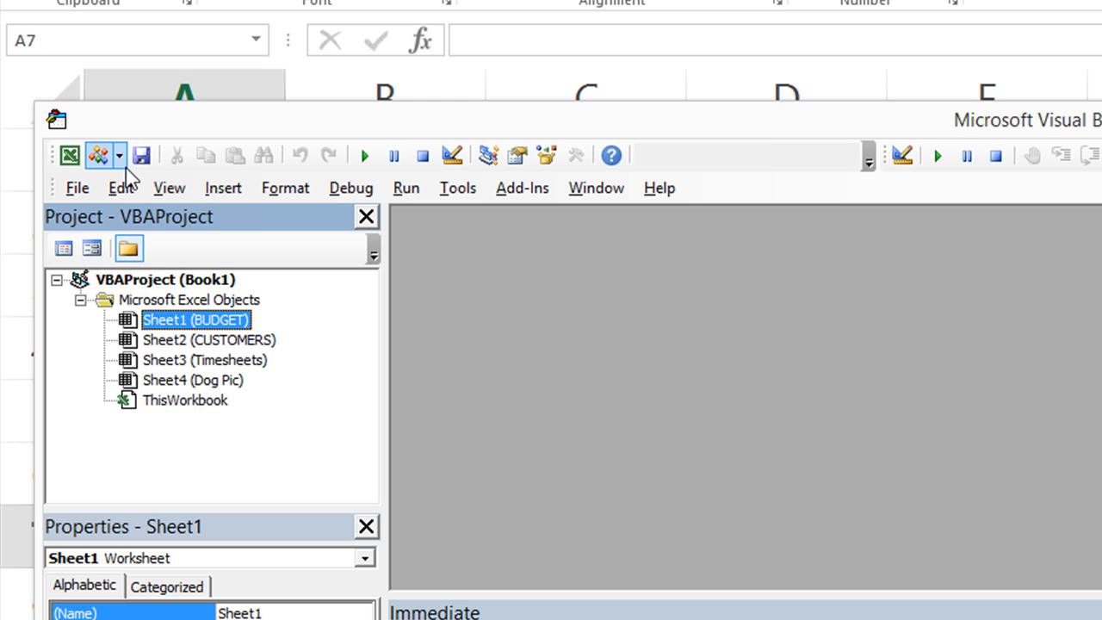
click(121, 155)
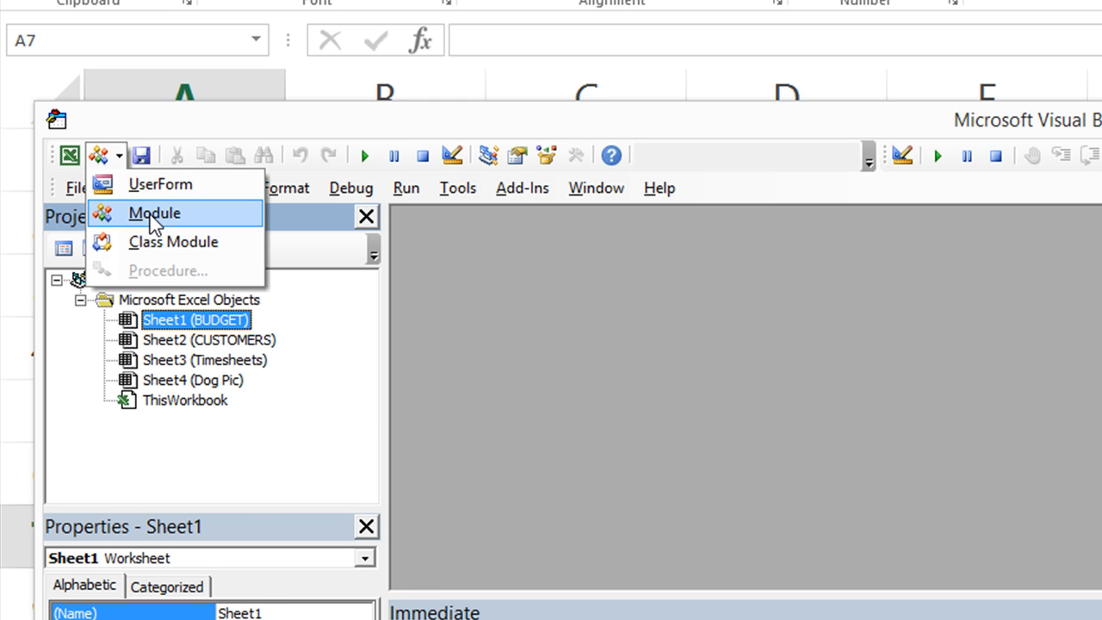
click(153, 213)
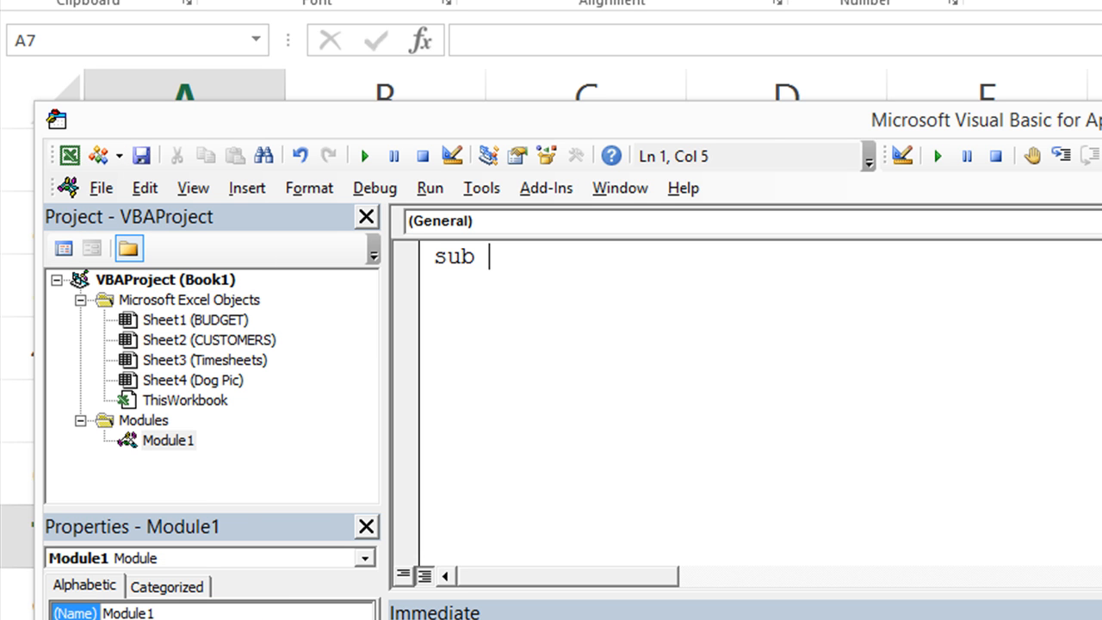
Write Sub HideSheets with ThisWorkbook.Sheets("budget").Visible = False, then select the sheet reference.
text(HideSheets()
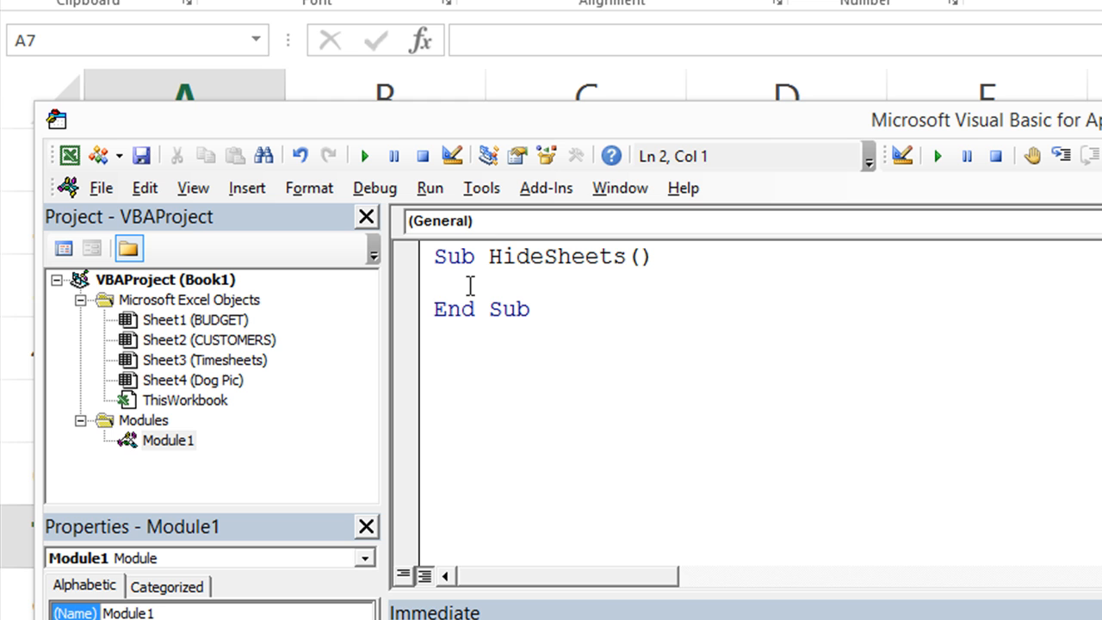
text(this)
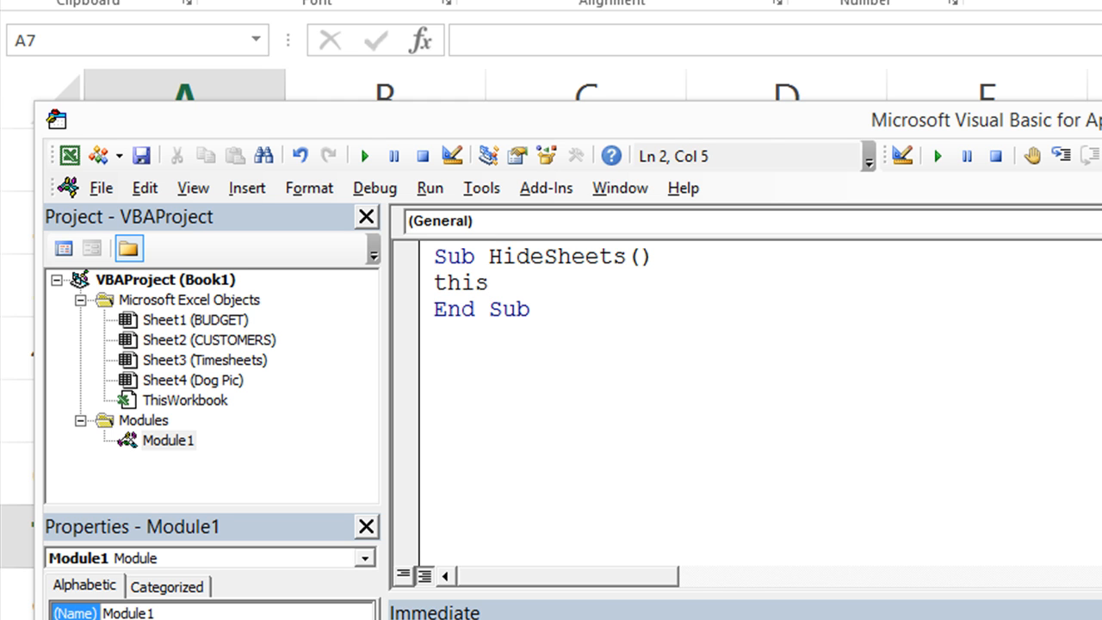
text(w)
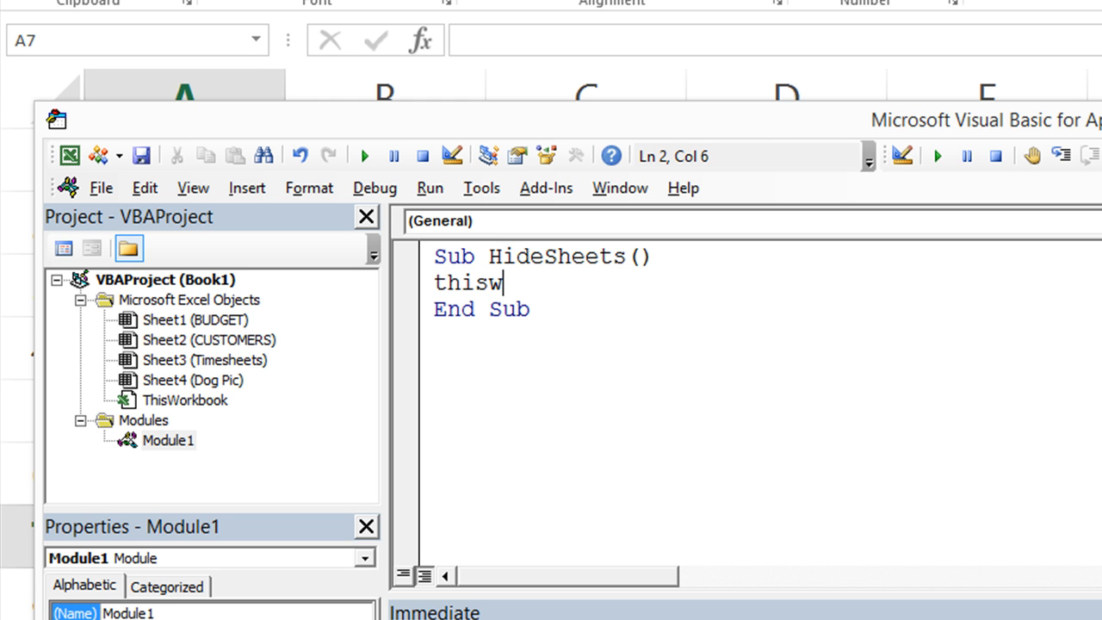
text(orkbook)
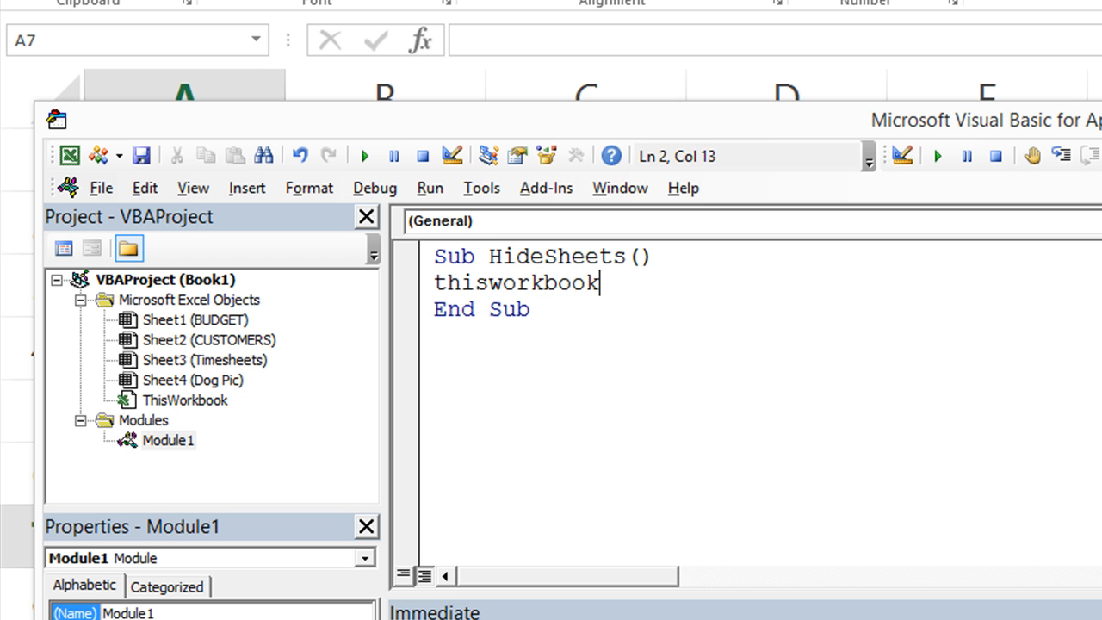
text(.)
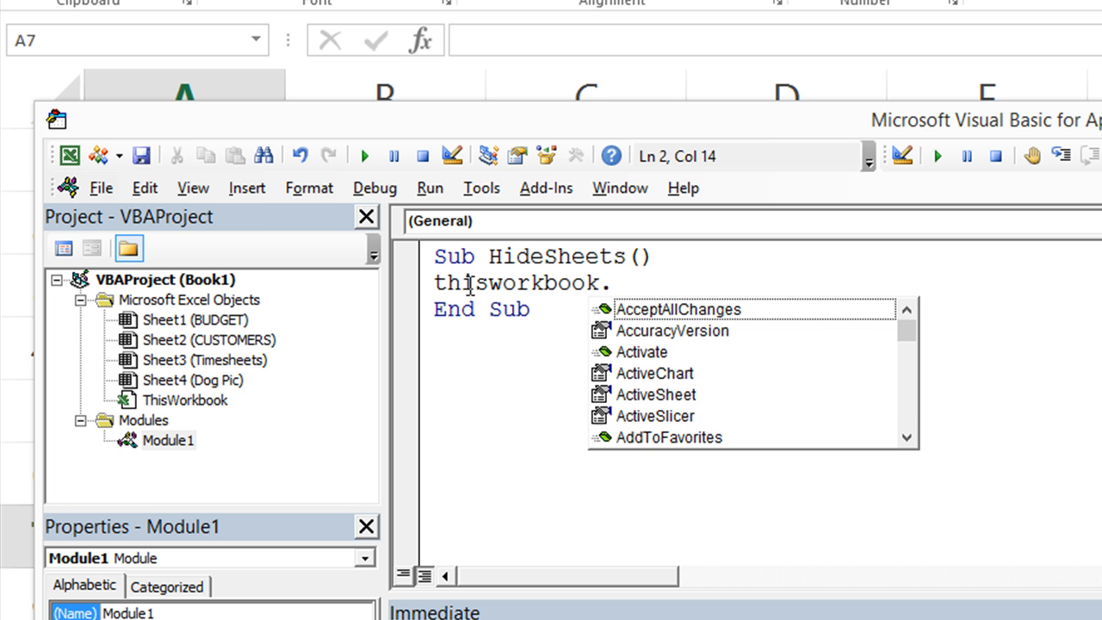
text(Sheets()
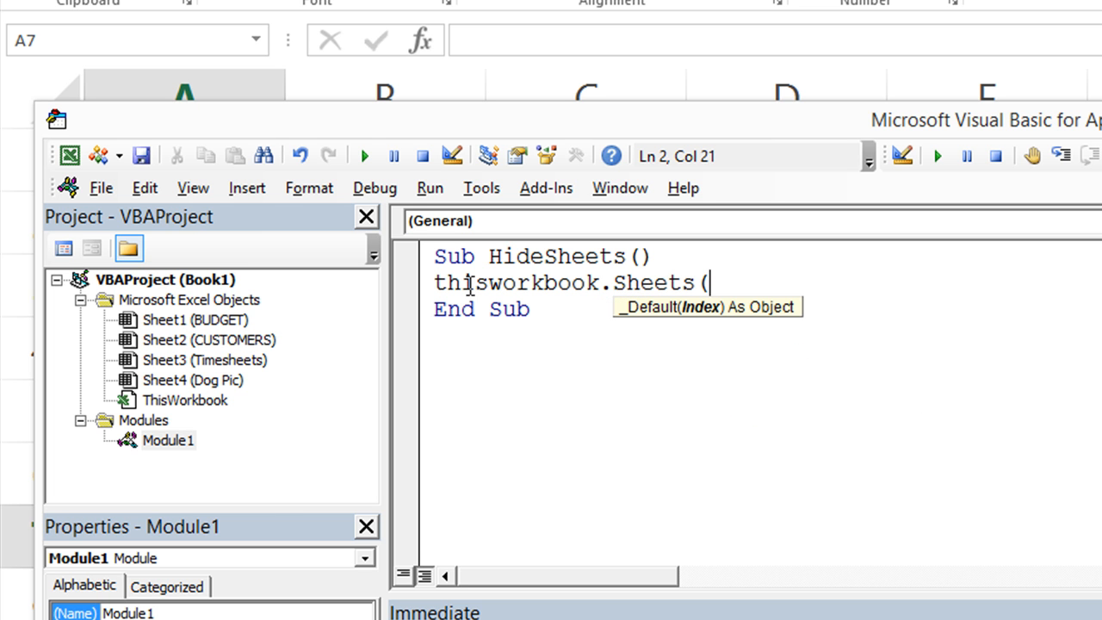
text(")
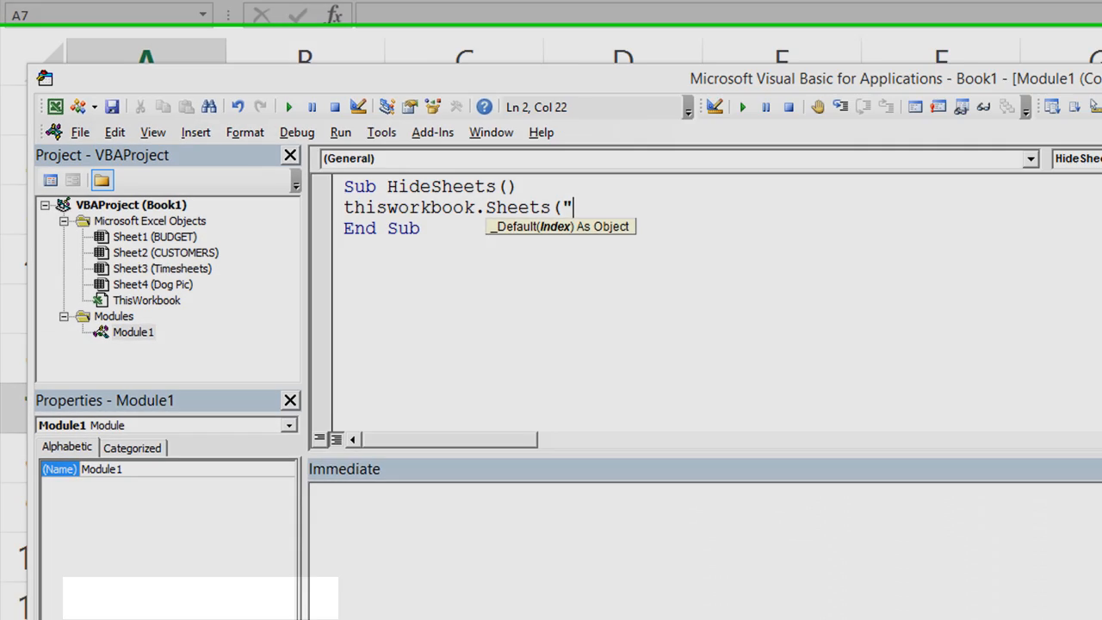
text(b)
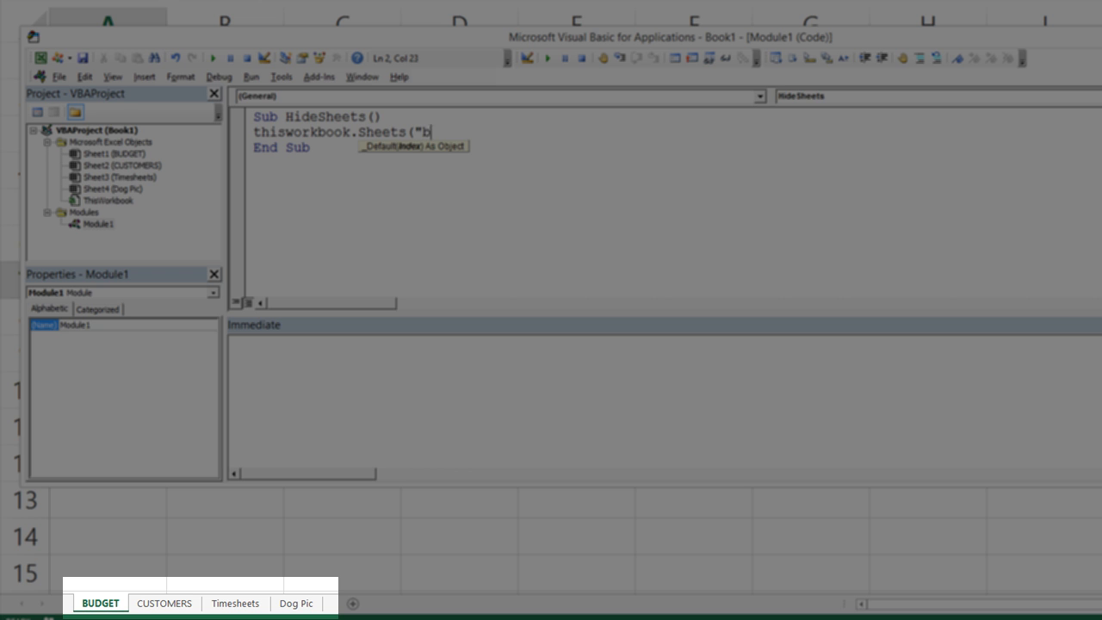
text(udget")
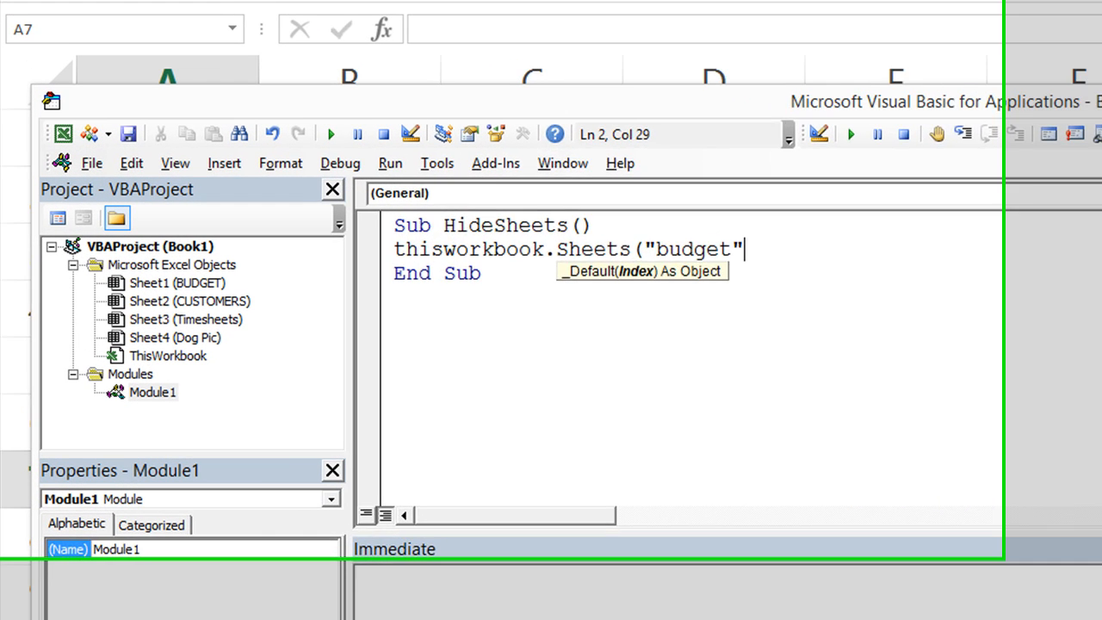
text())
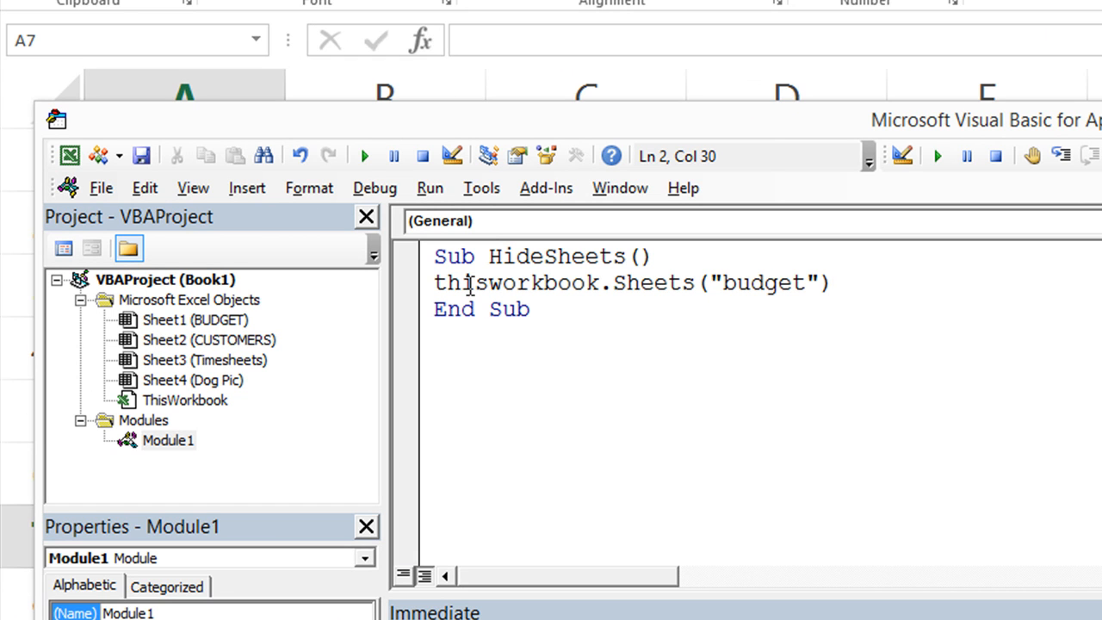
text(.visible)
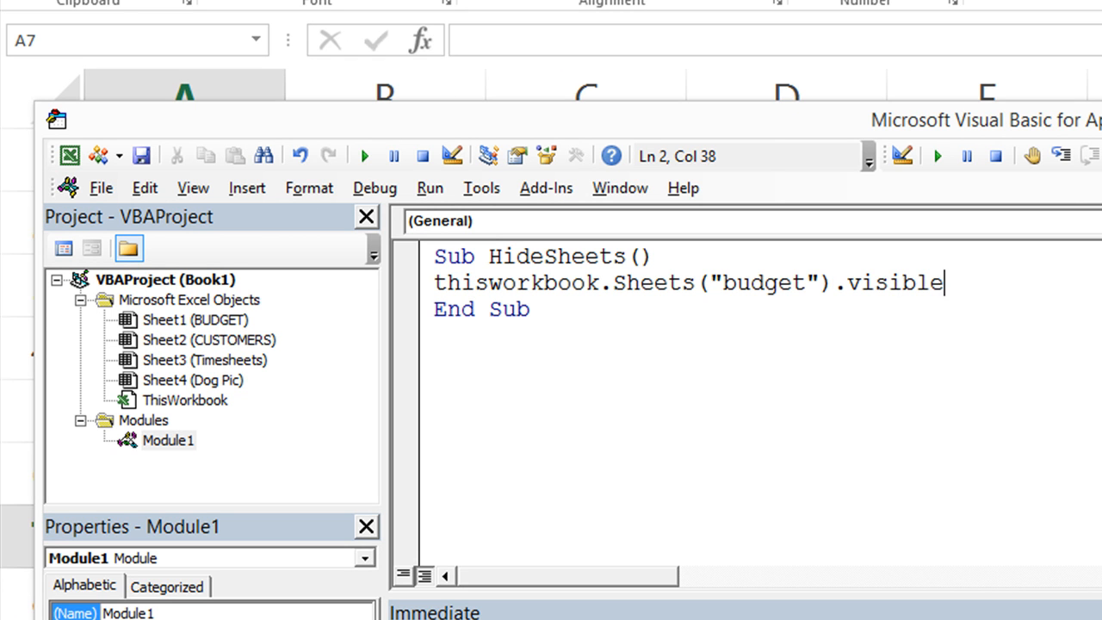
text(= false)
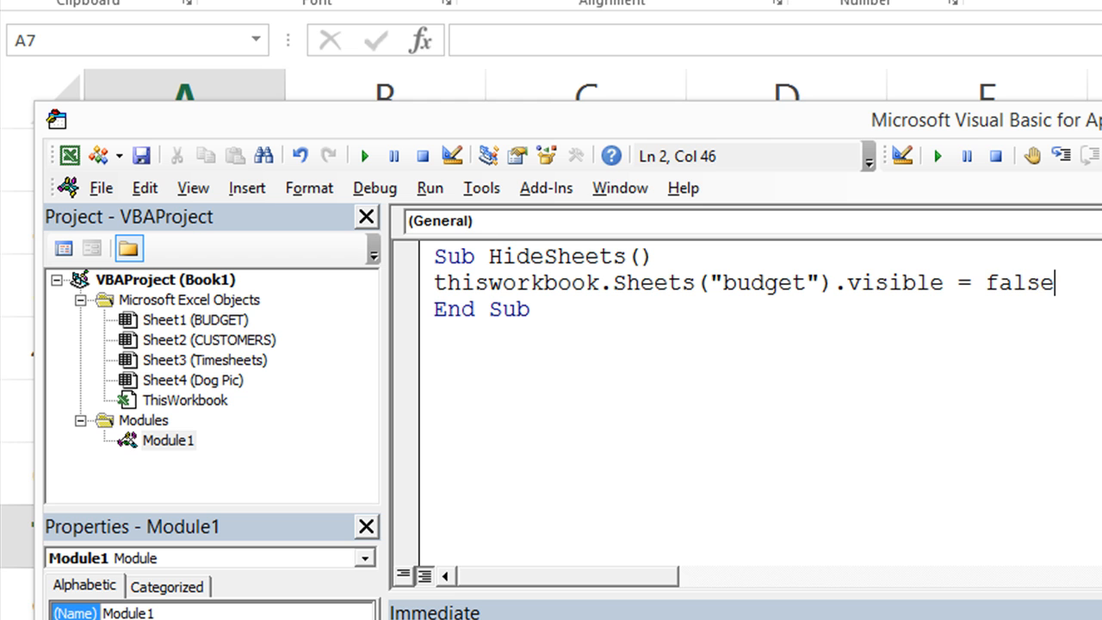
key(enter)
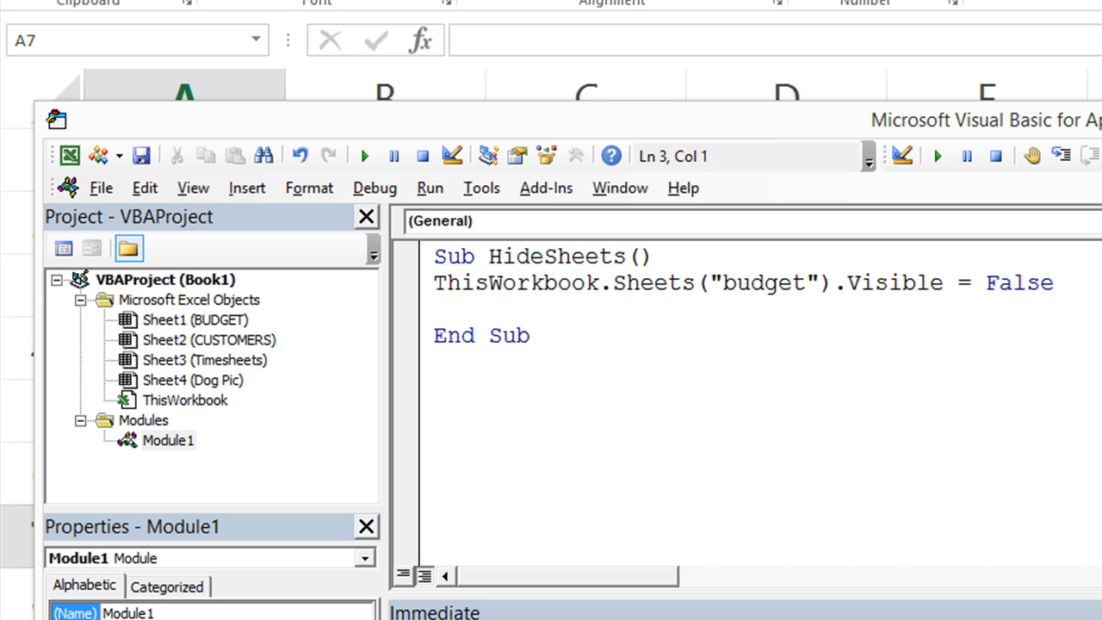
drag(434, 282, 777, 282)
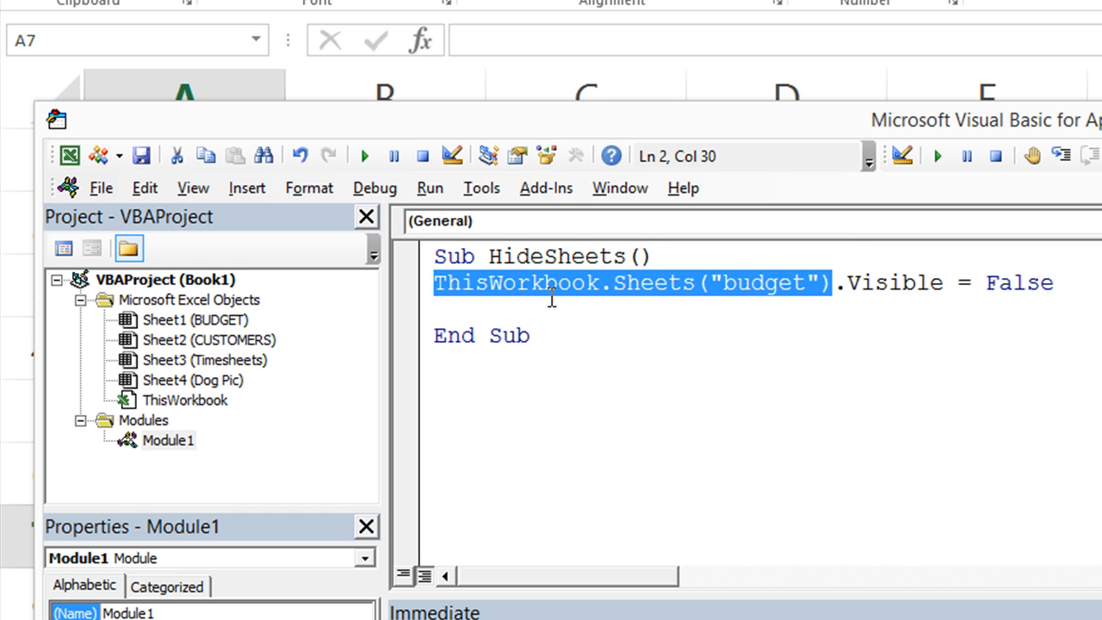
mouse_move(999, 297)
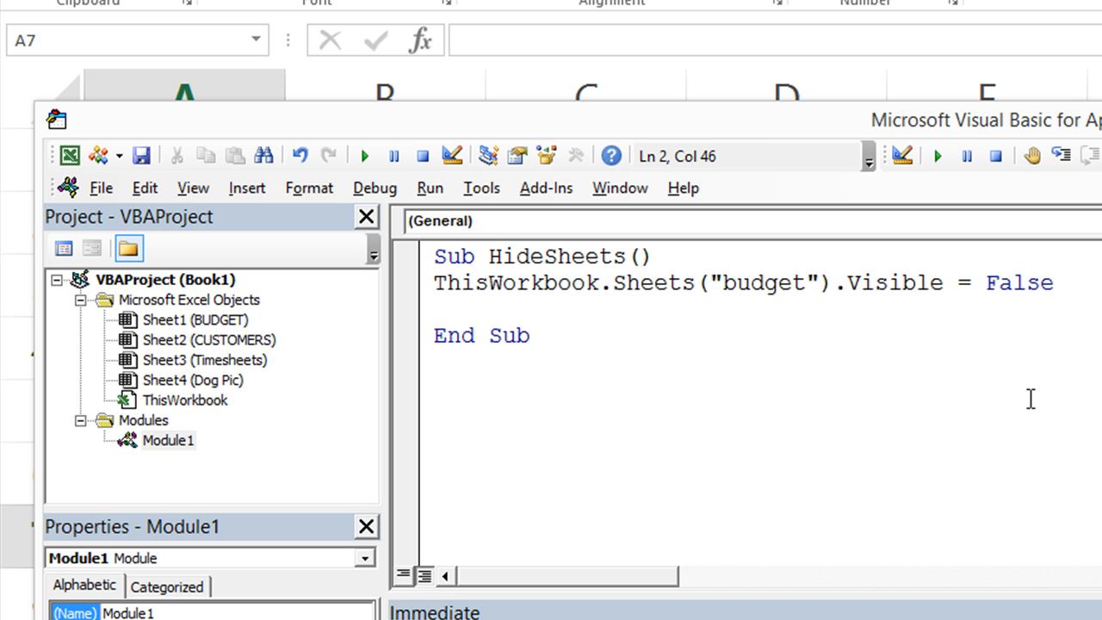
mouse_move(419, 290)
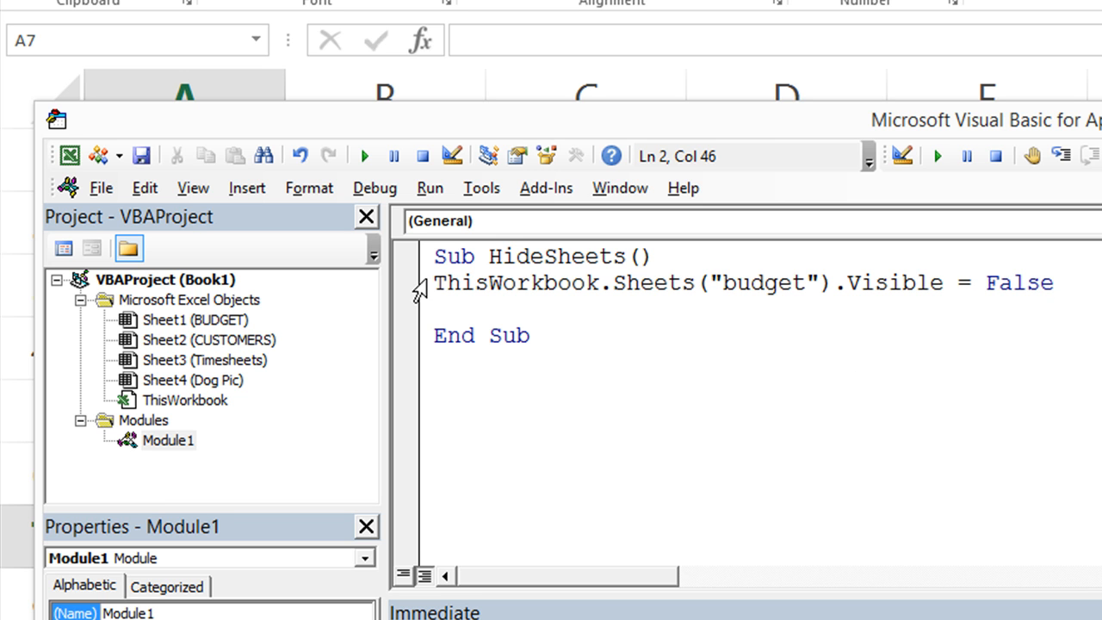
Change the second hiding line's sheet name from "budget" to "customers".
click(526, 312)
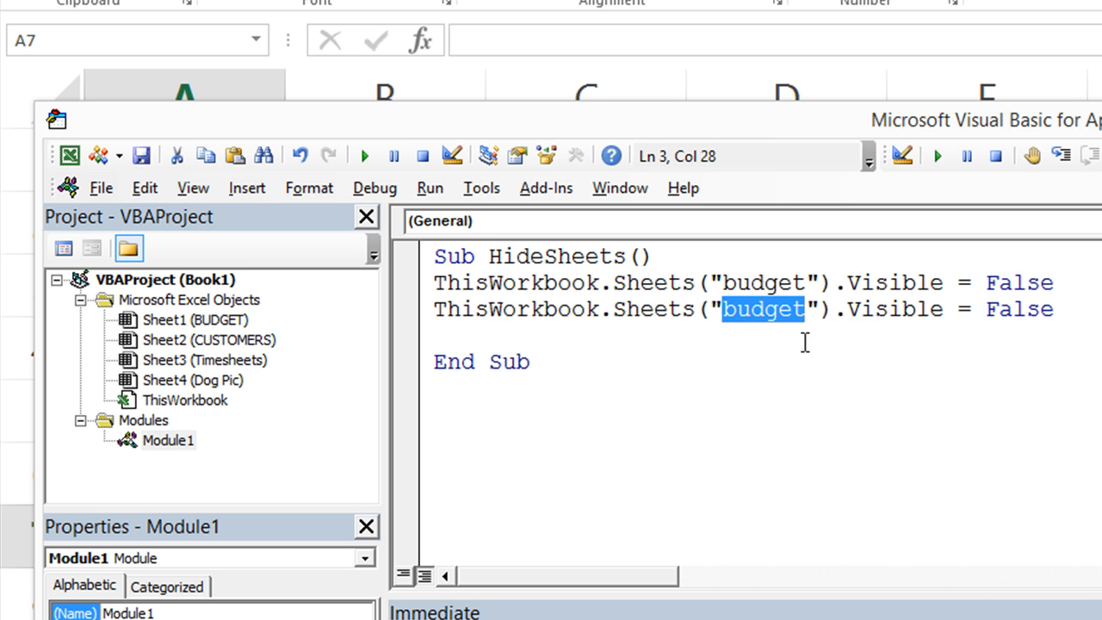
text(customers)
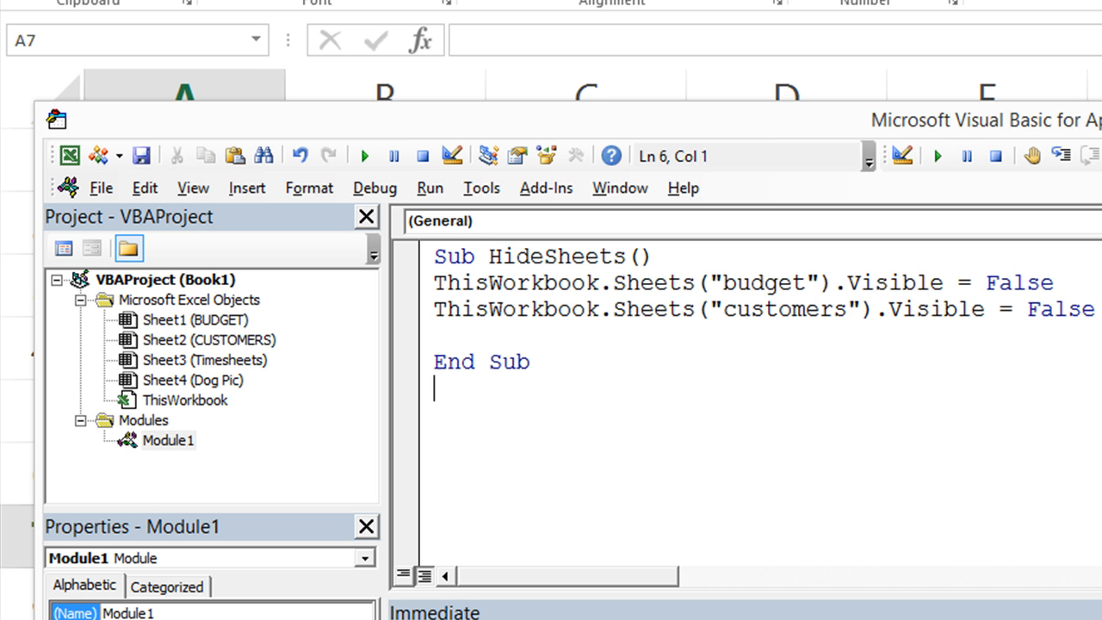
click(836, 333)
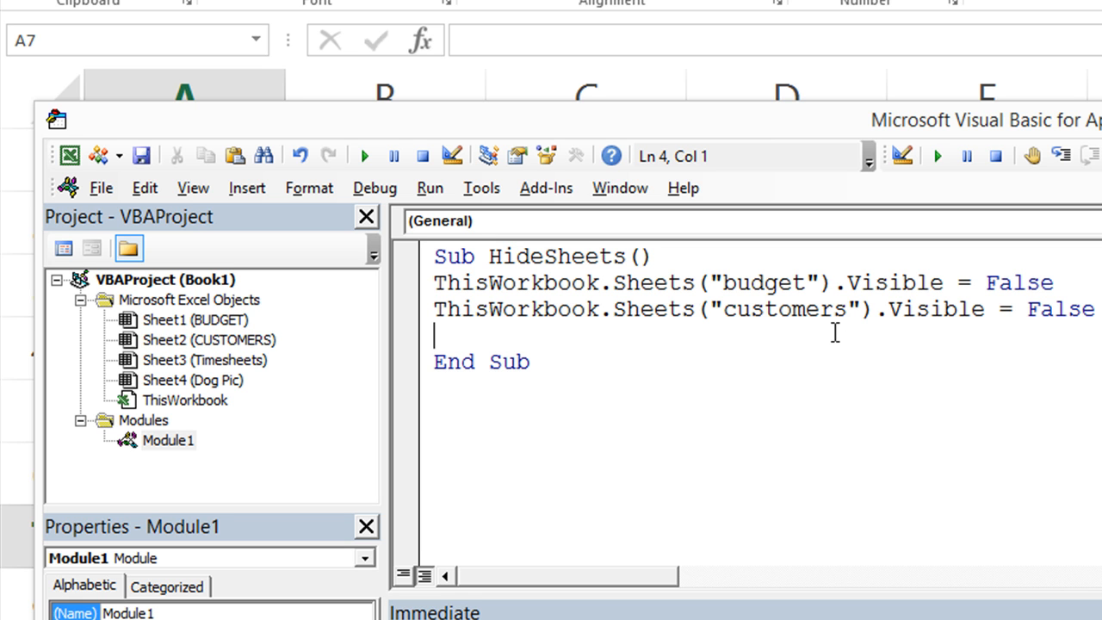
double_click(764, 282)
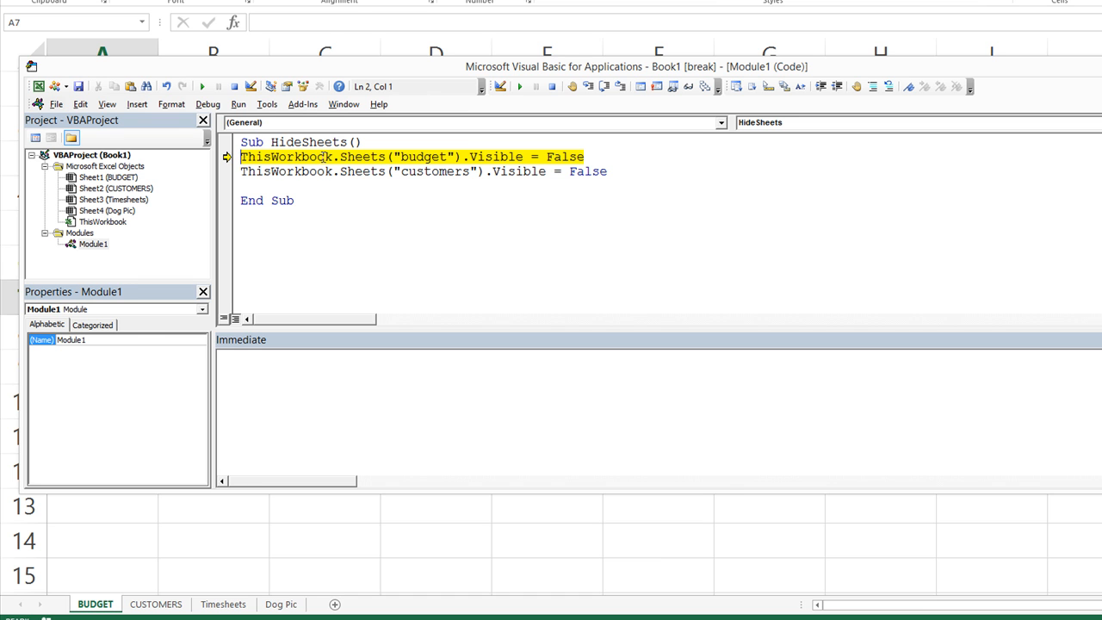
Step through HideSheets with F8 to hide the BUDGET and CUSTOMERS sheets.
key(F8)
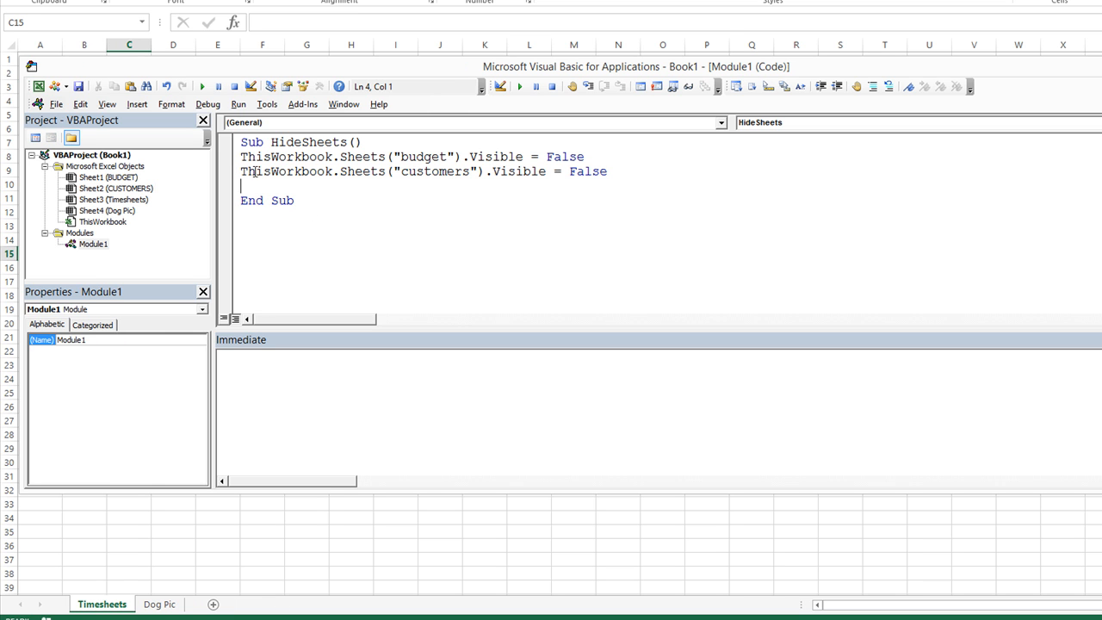
Unhide the CUSTOMERS sheet through the sheet tab's Unhide dialog.
right_click(101, 603)
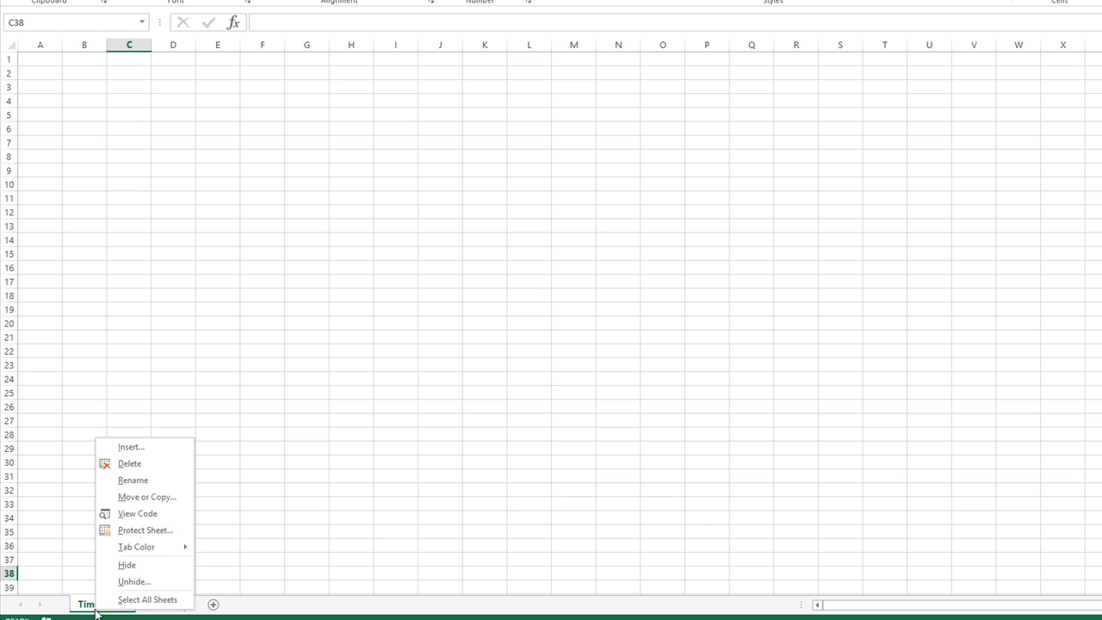
click(134, 581)
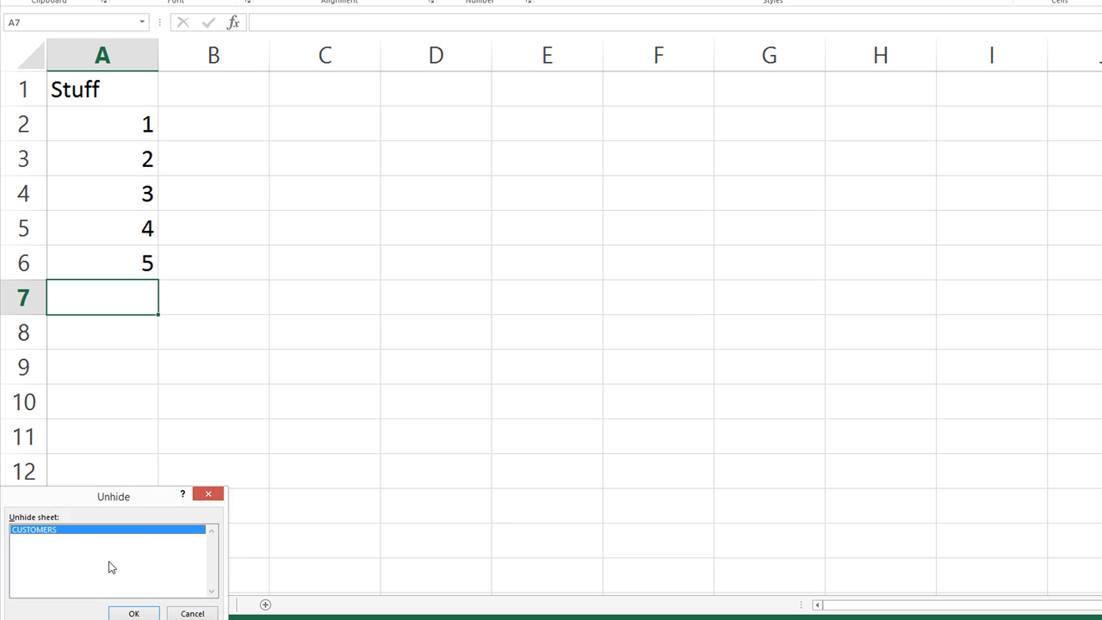
click(133, 613)
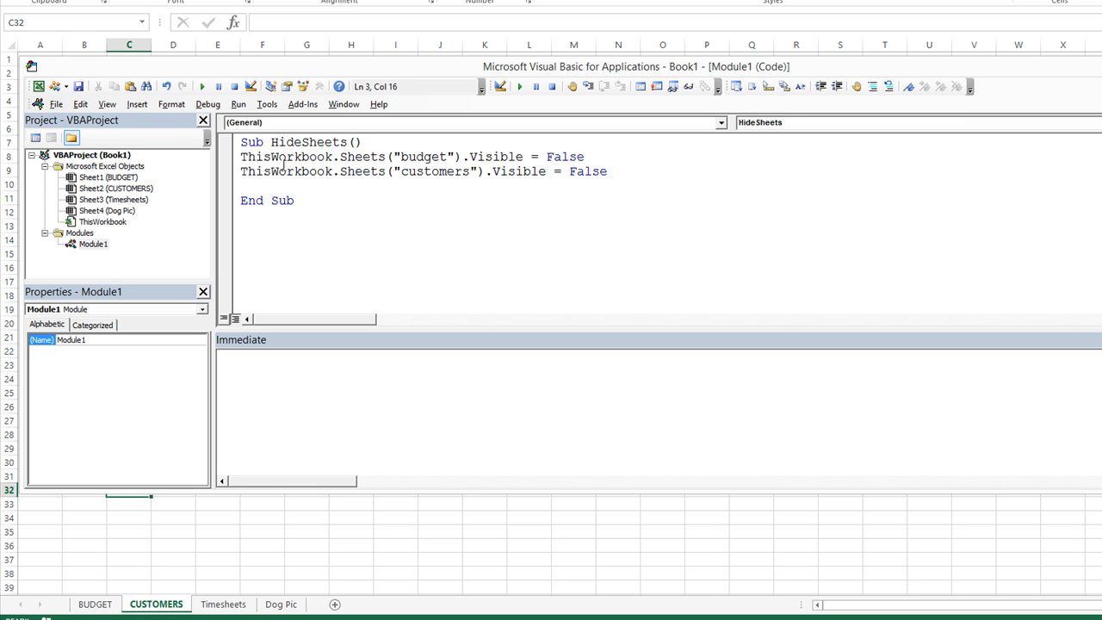
mouse_move(105, 612)
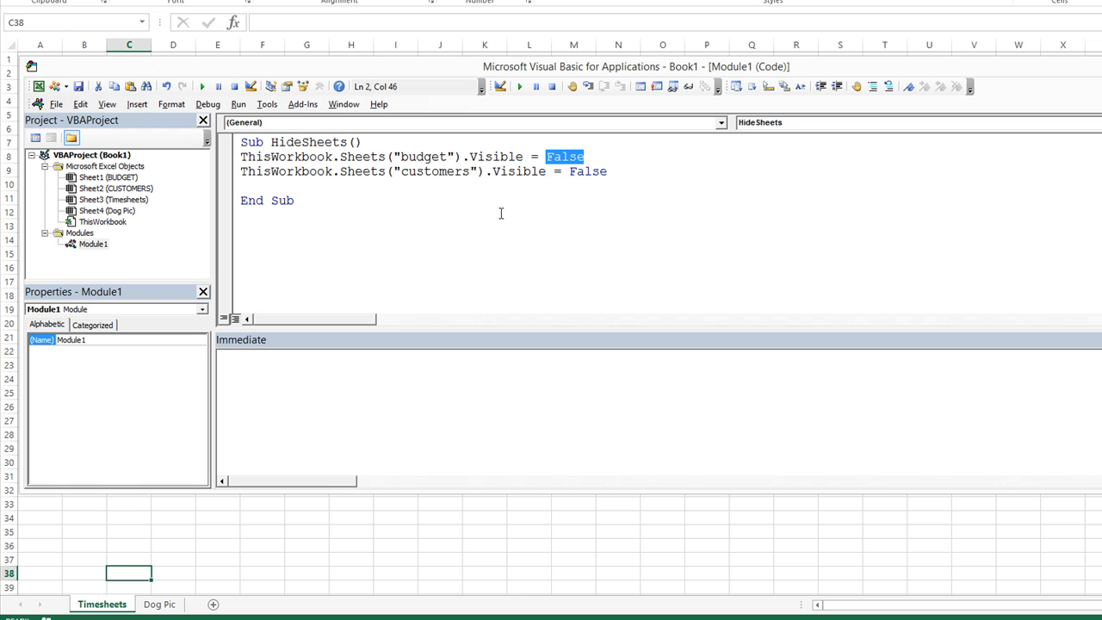
mouse_move(121, 603)
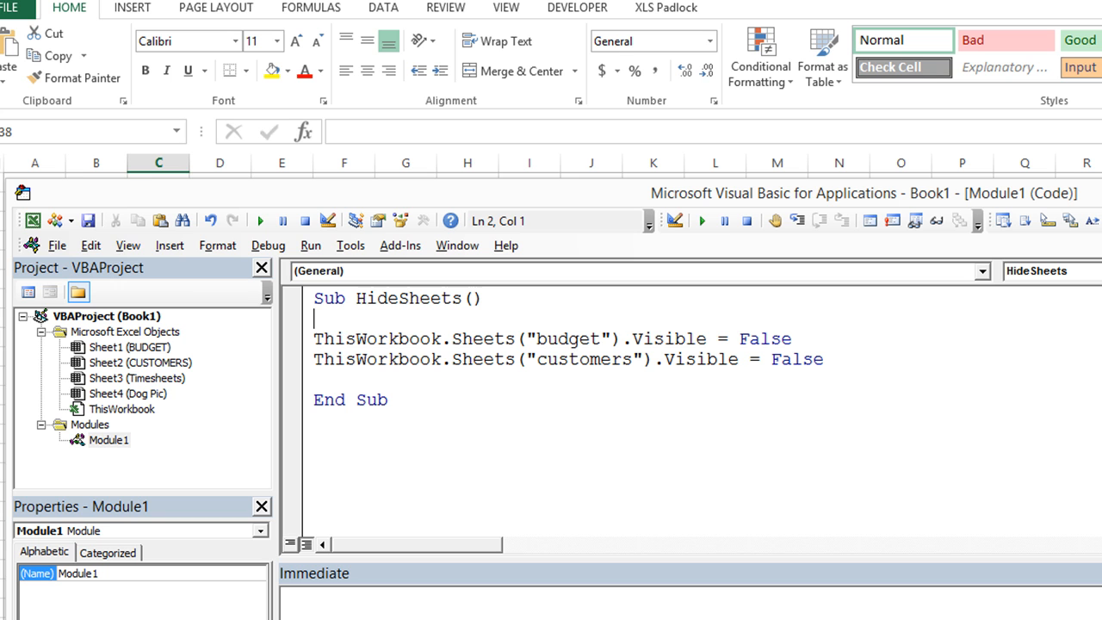
Add Dim ws As Worksheet and Set ws = ThisWorkbook.Sheets("budget") to HideSheets.
text(dim)
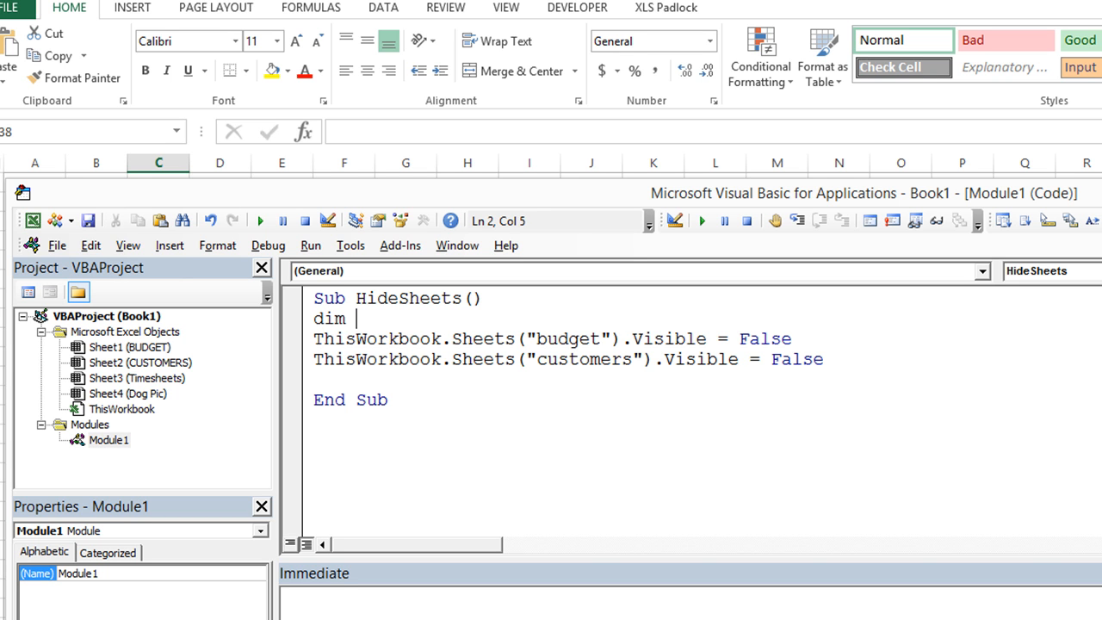
text(ws as Worksheet)
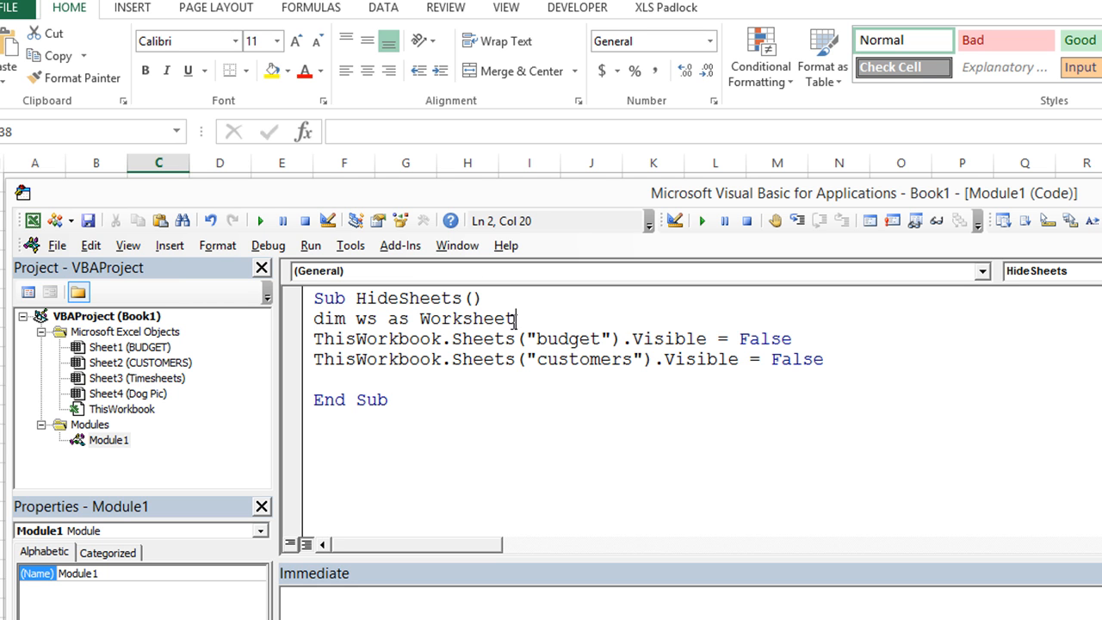
text(set)
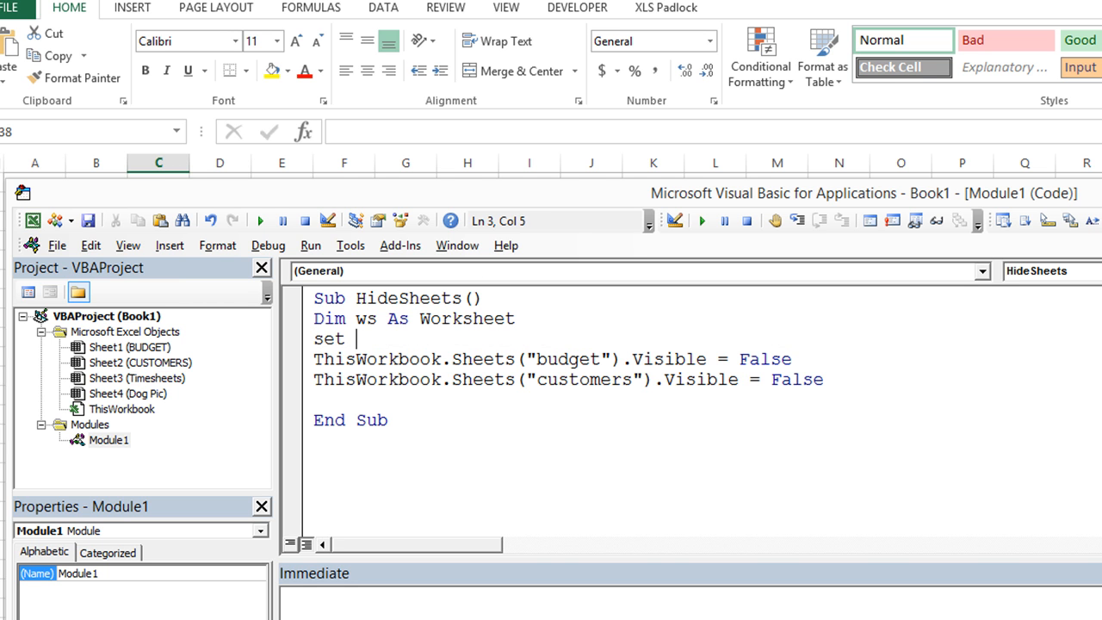
text(ws =)
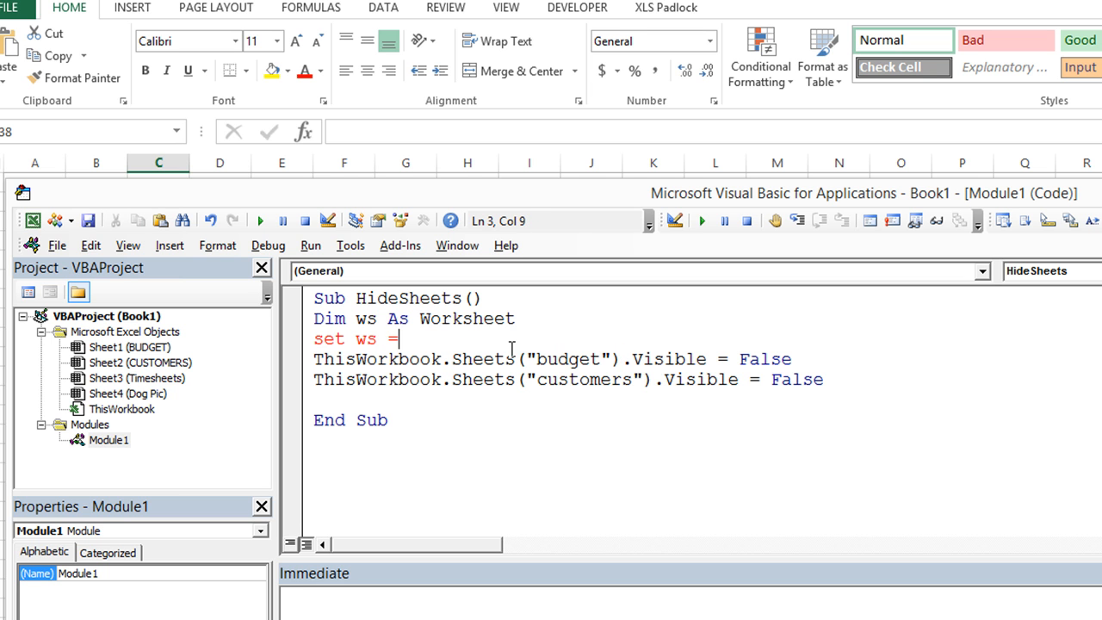
text(ThisWorkbook.Sheets("budget"))
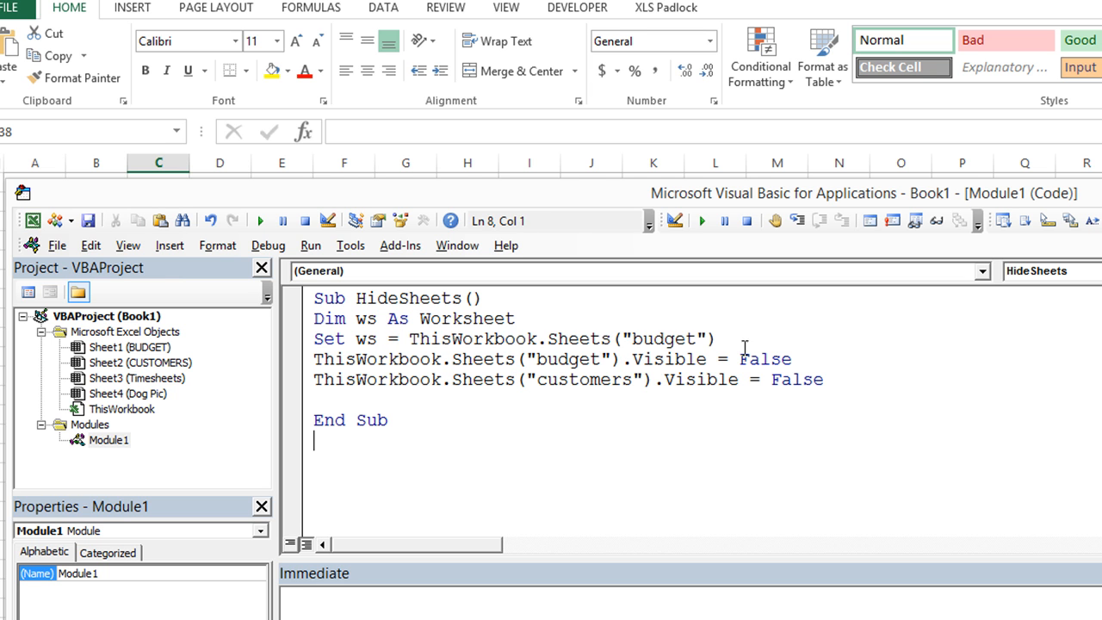
double_click(364, 318)
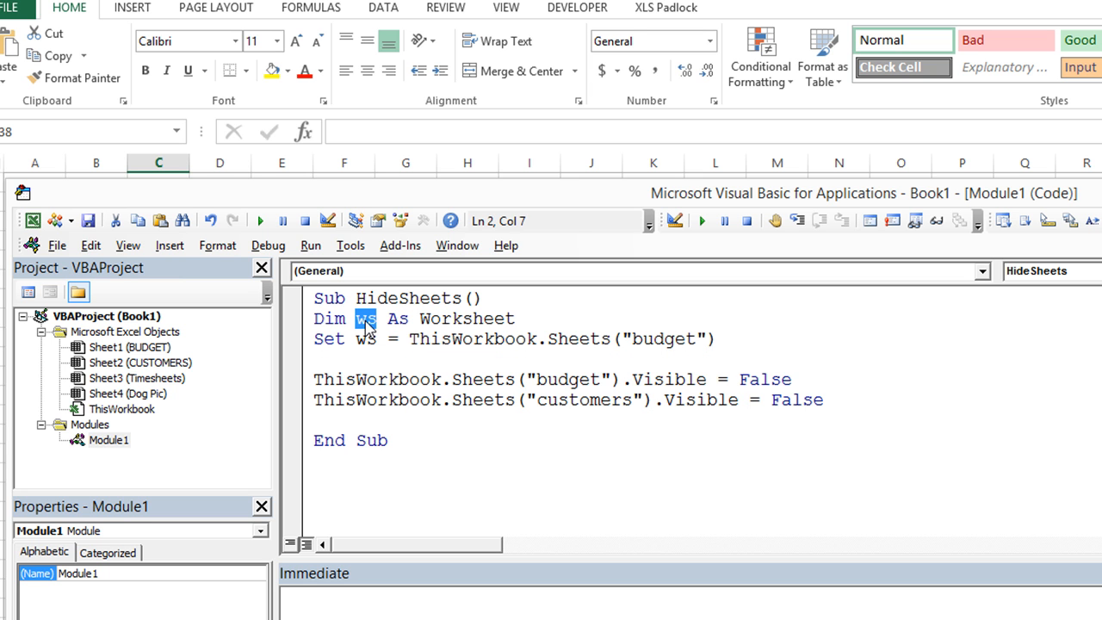
double_click(467, 319)
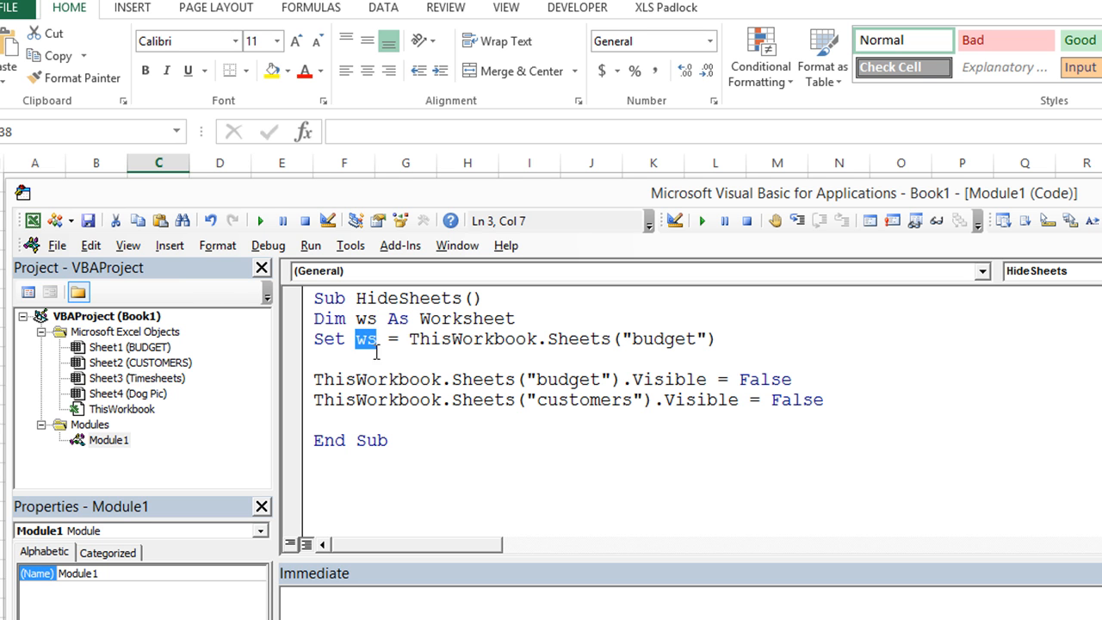
drag(410, 338, 715, 338)
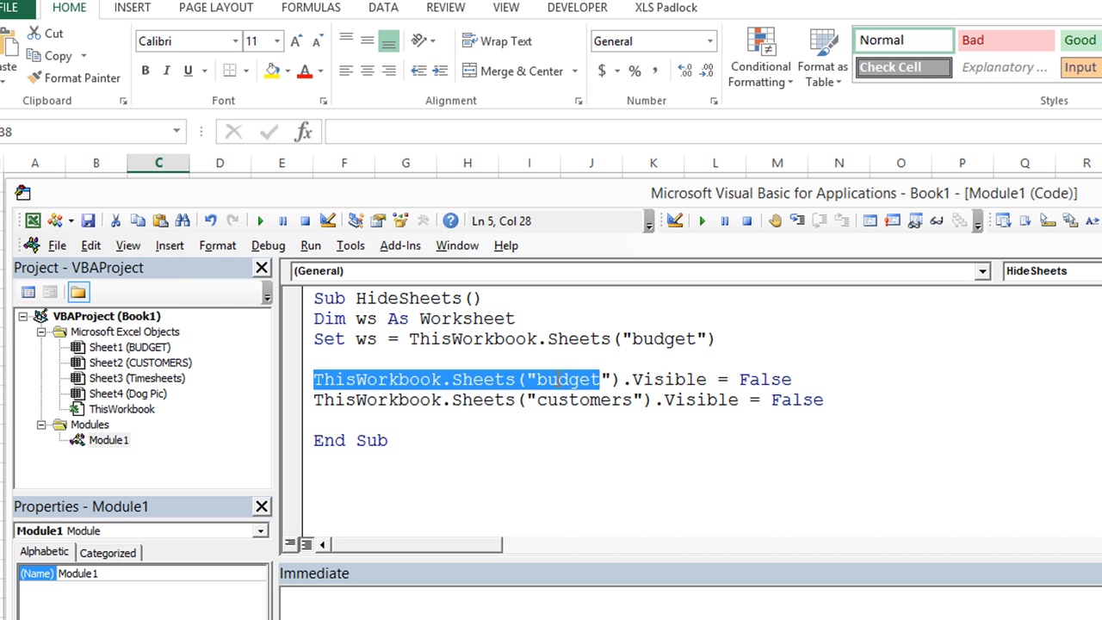
Rewrite the budget line as ws.Visible =, removing the old reference and False.
text(wsVisible = False)
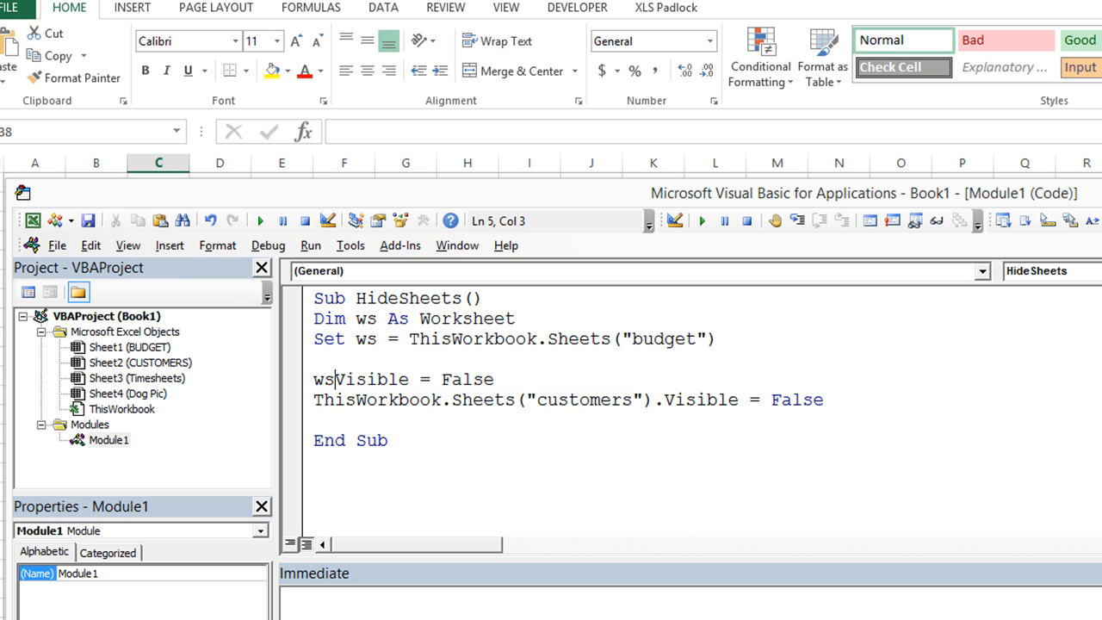
text(.)
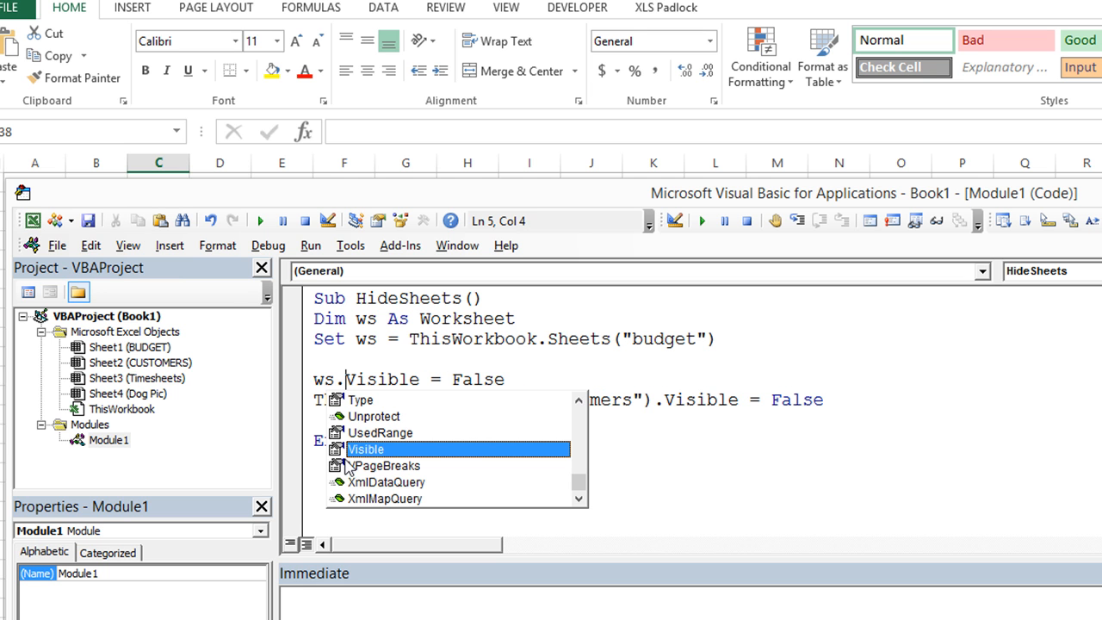
mouse_move(388, 458)
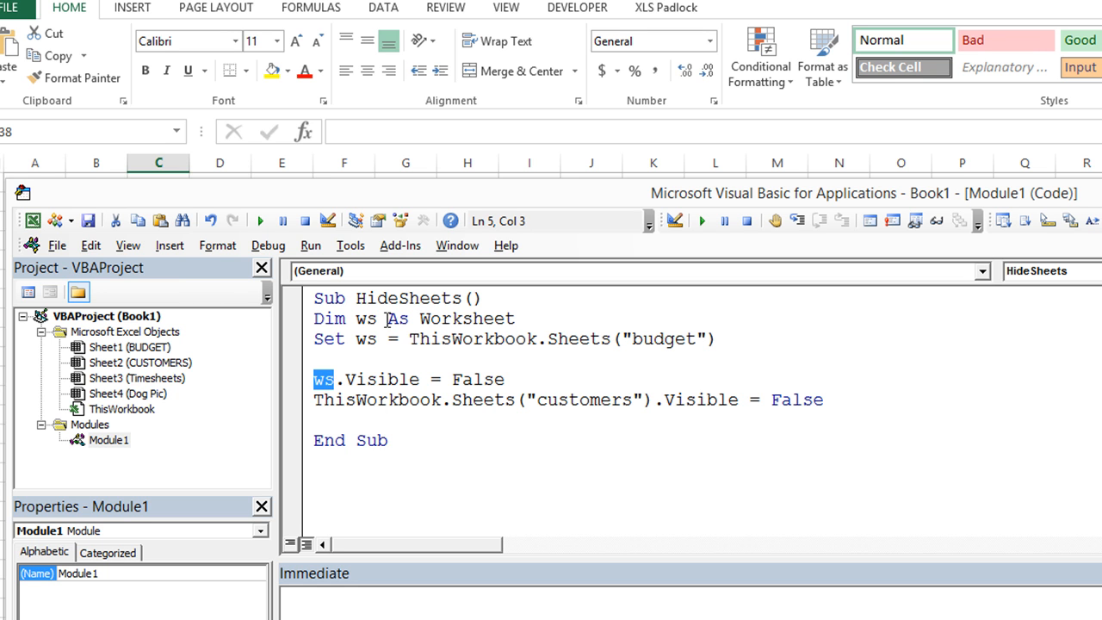
double_click(466, 319)
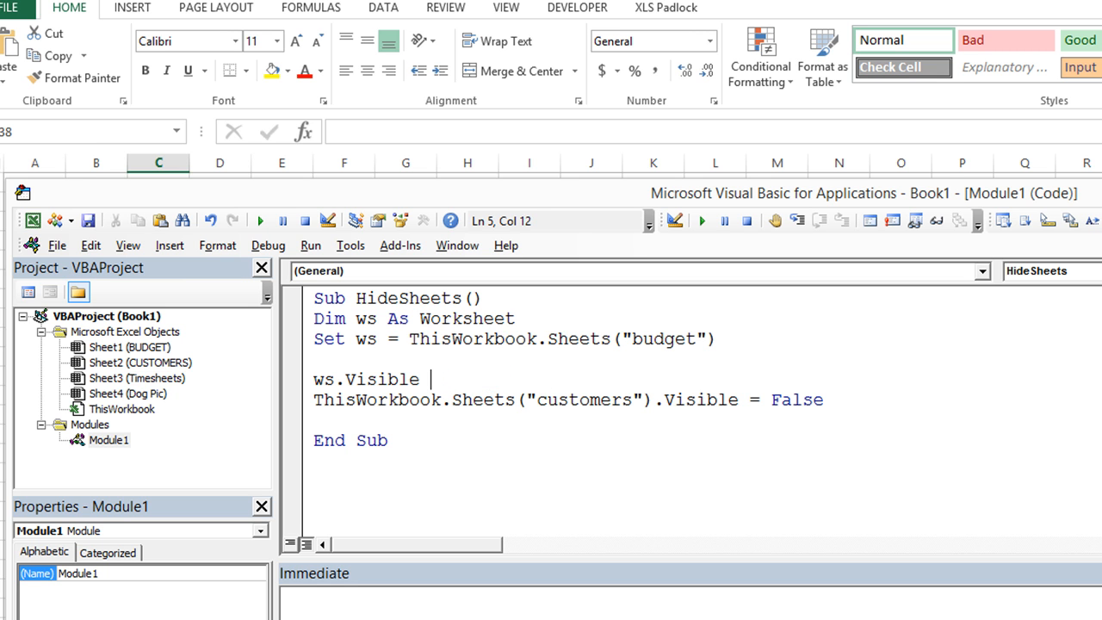
text(=)
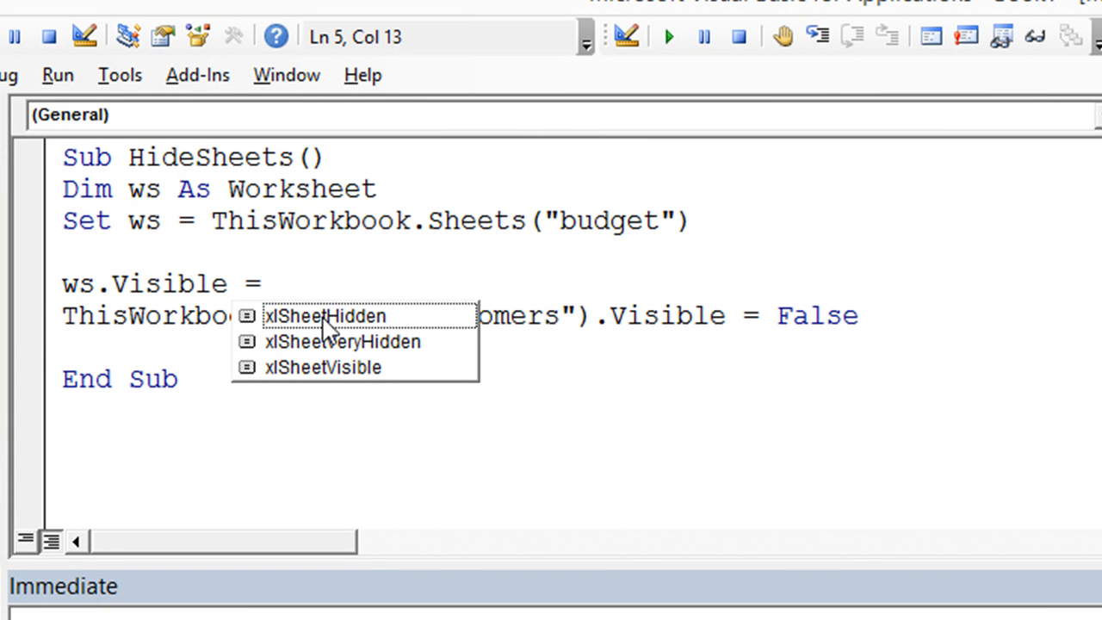
mouse_move(360, 348)
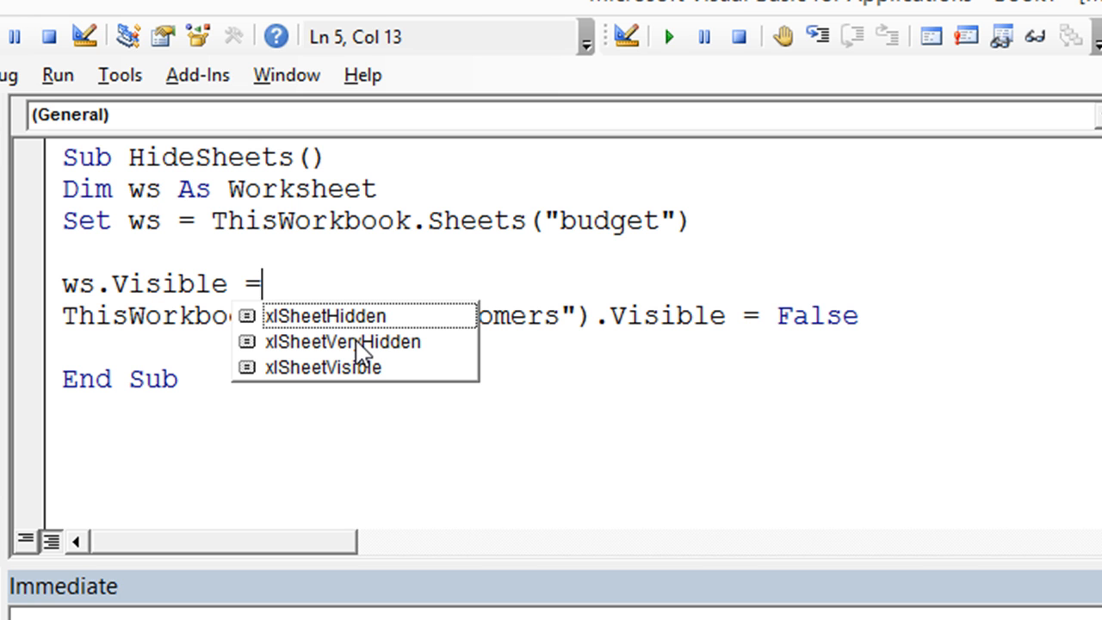
mouse_move(308, 381)
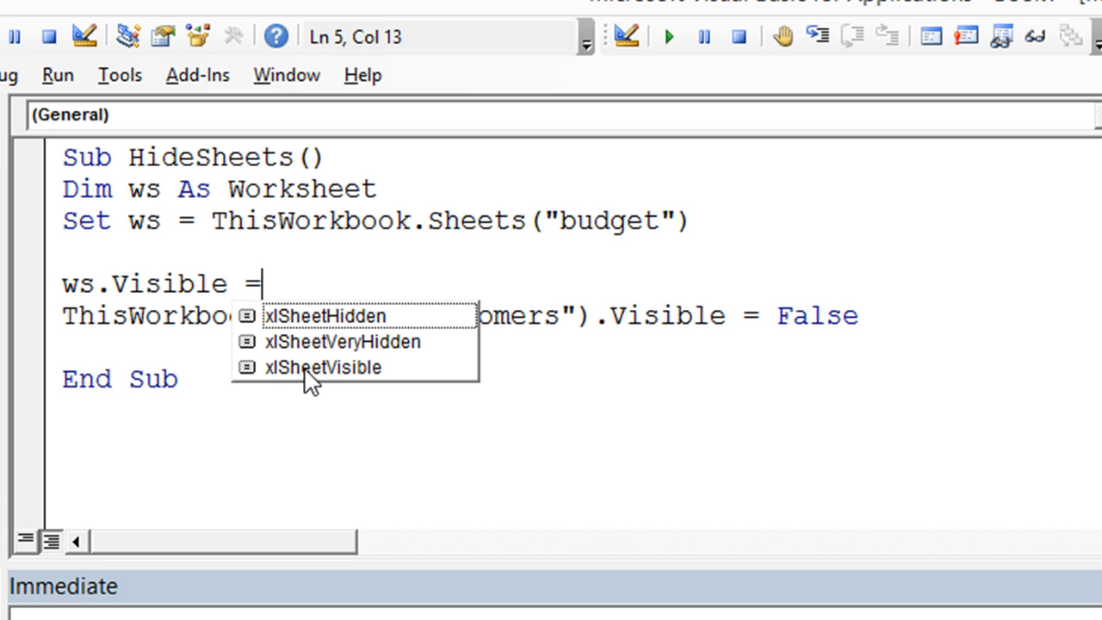
mouse_move(327, 351)
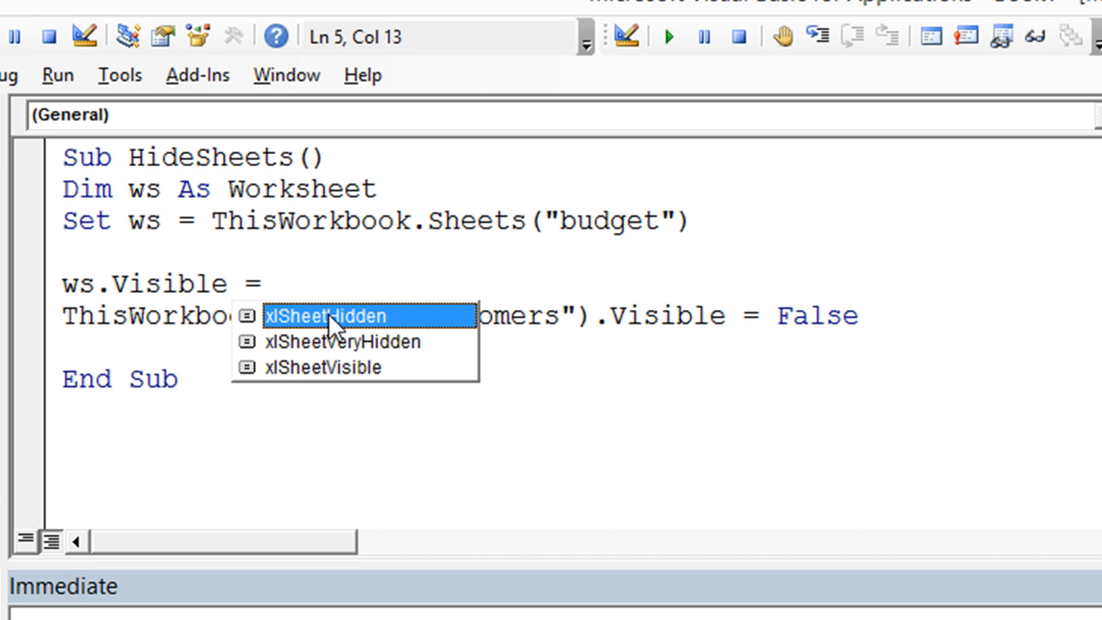
mouse_move(293, 331)
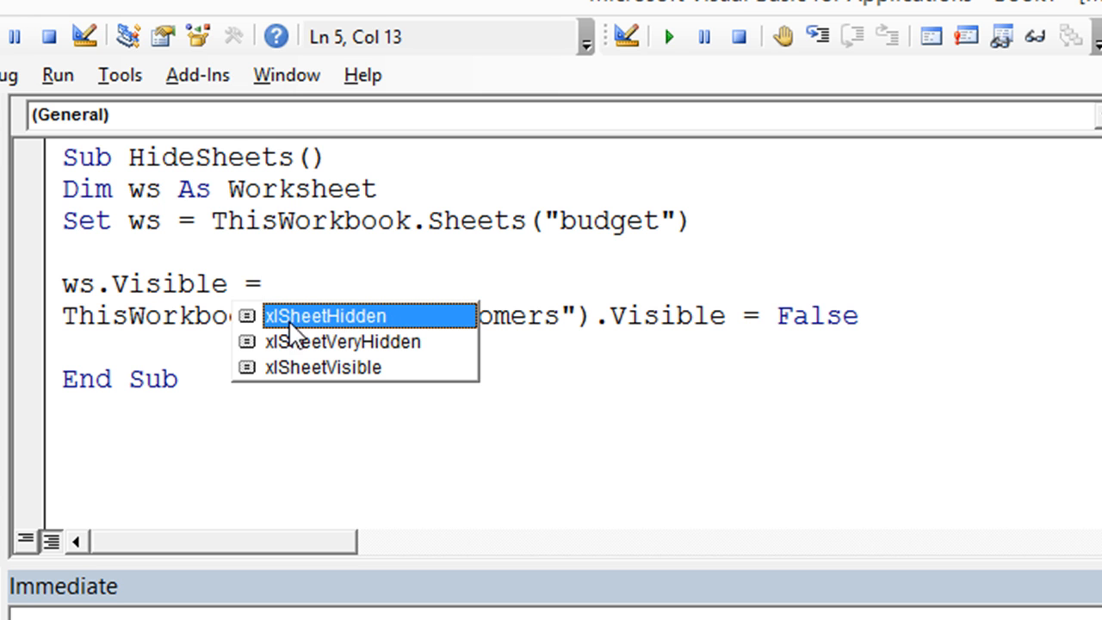
mouse_move(331, 336)
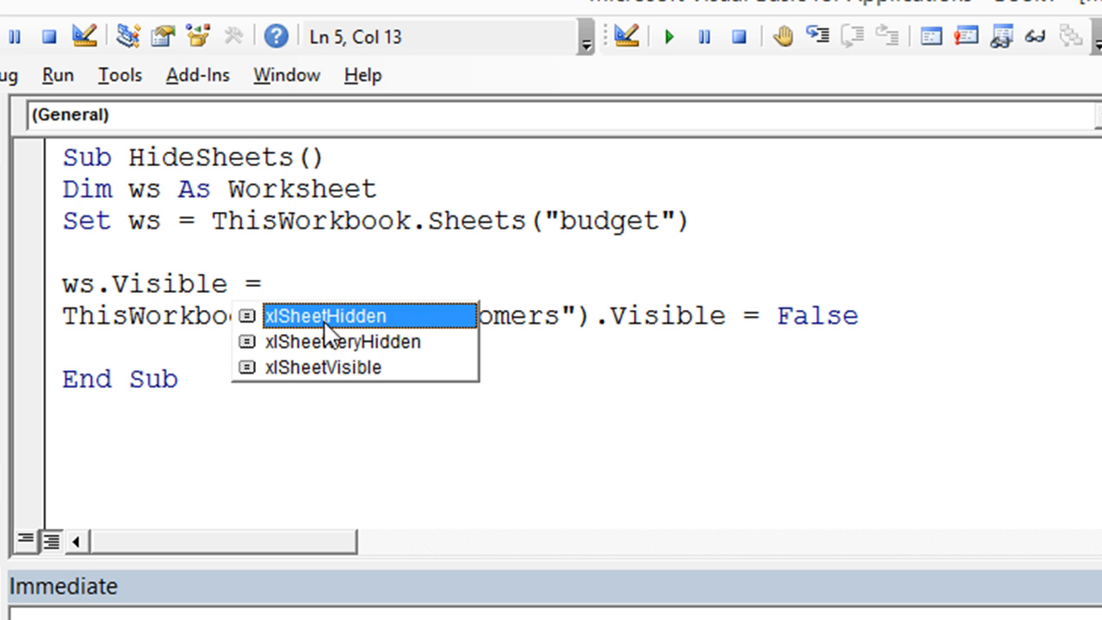
mouse_move(323, 357)
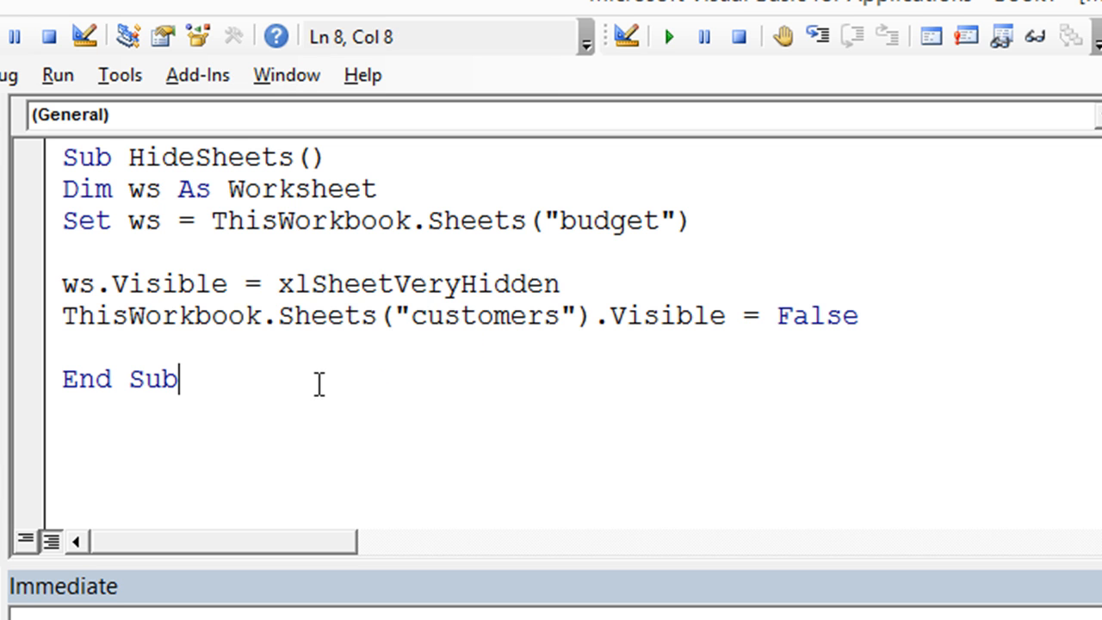
Show the properties of Sheet3 (Timesheets) in the Properties window.
double_click(417, 284)
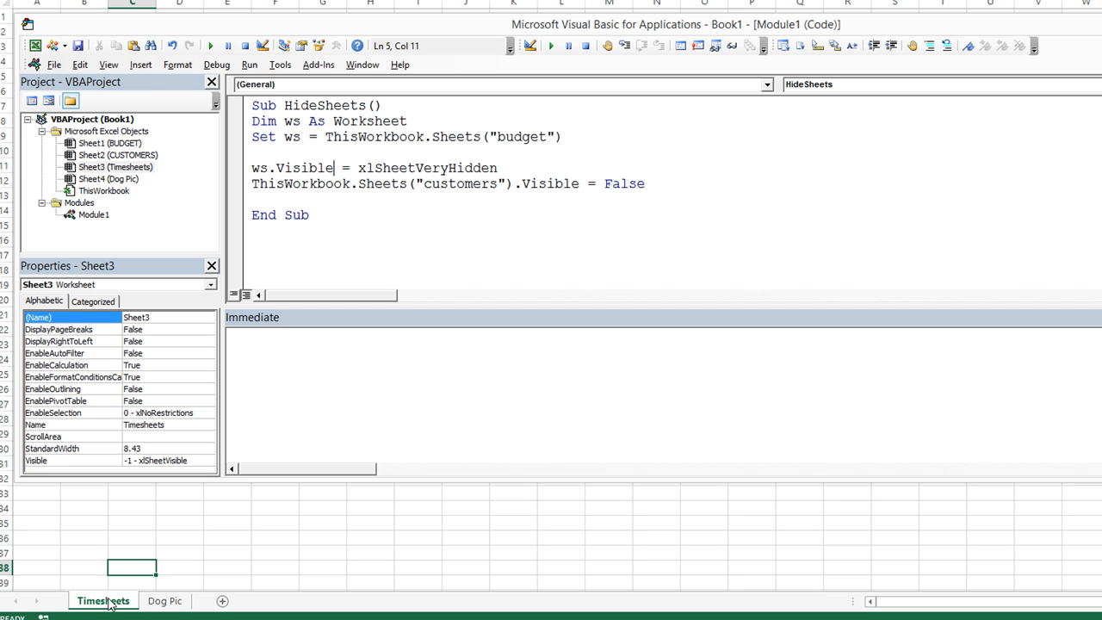
Unhide CUSTOMERS, then confirm BUDGET no longer appears as an unhideable sheet.
right_click(103, 600)
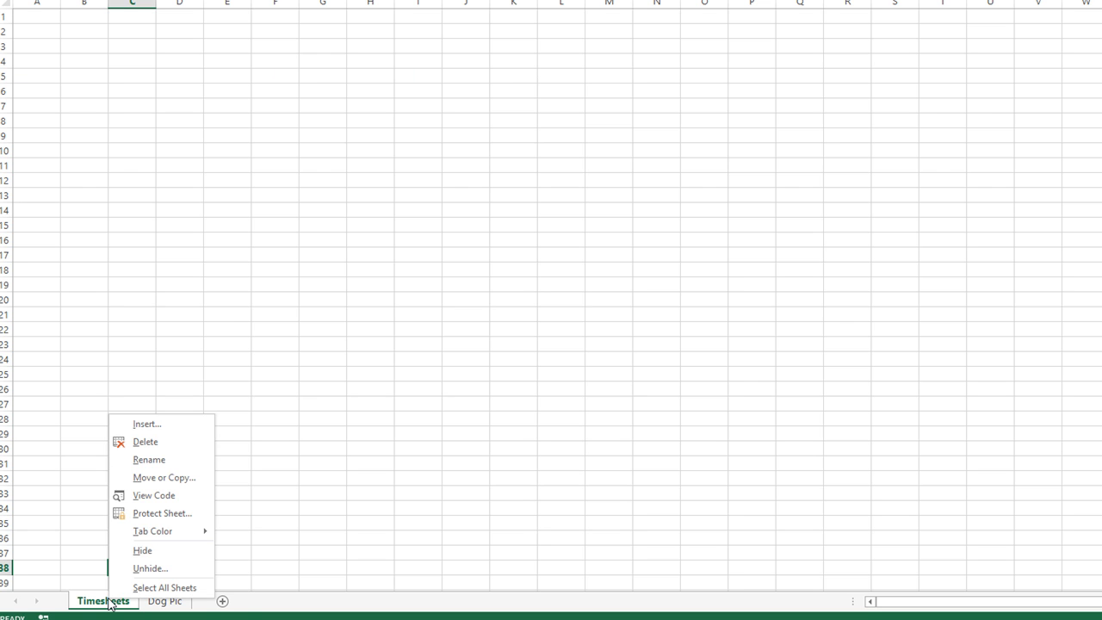
click(151, 569)
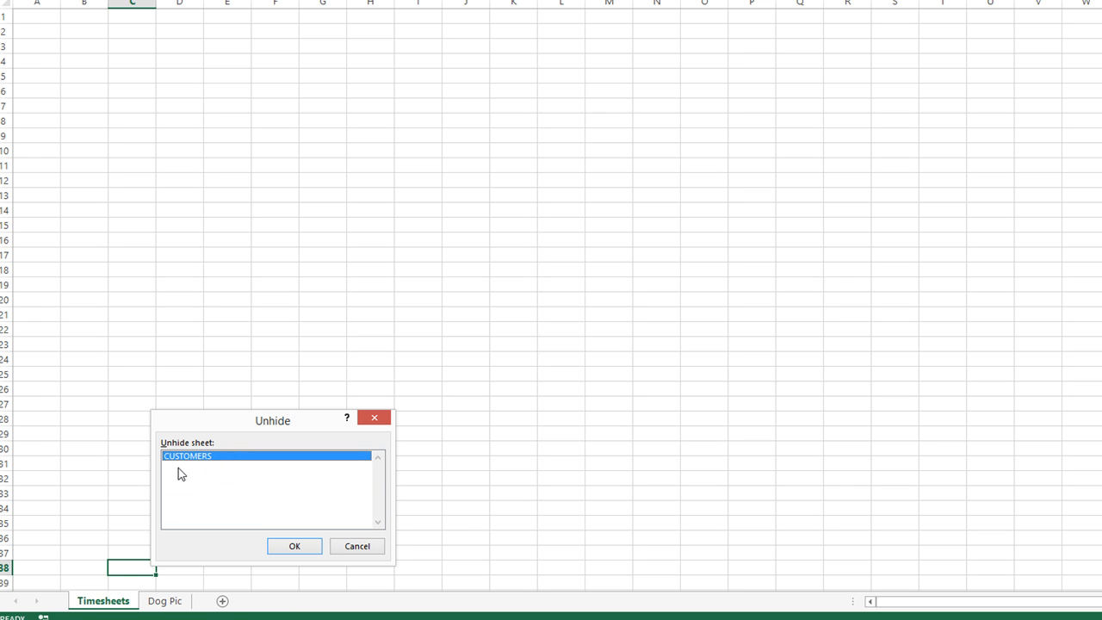
mouse_move(198, 465)
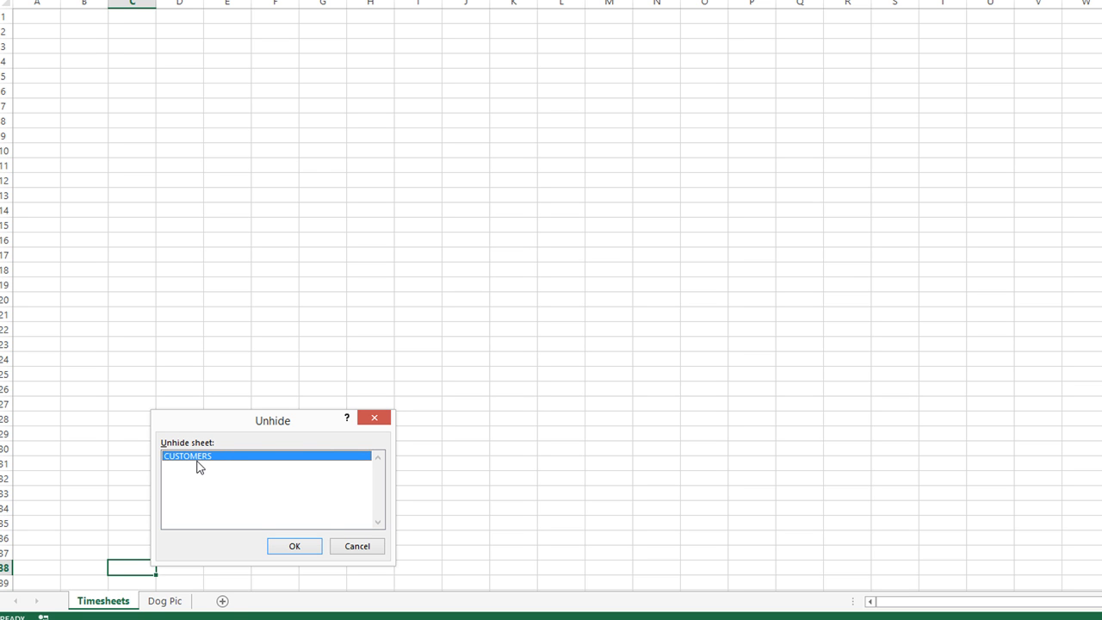
mouse_move(169, 457)
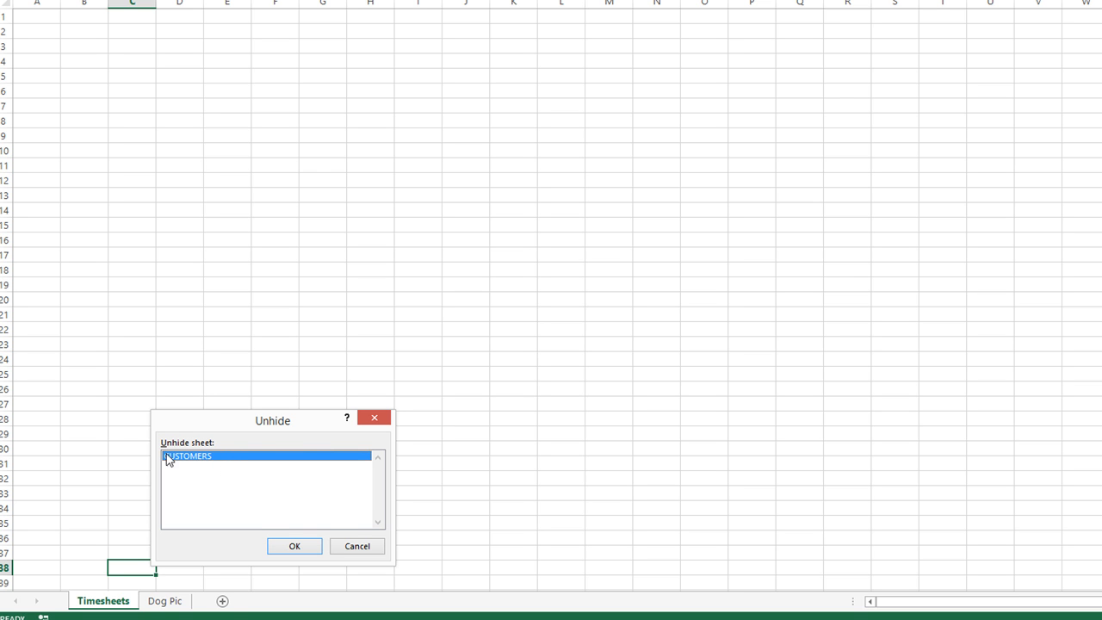
mouse_move(189, 462)
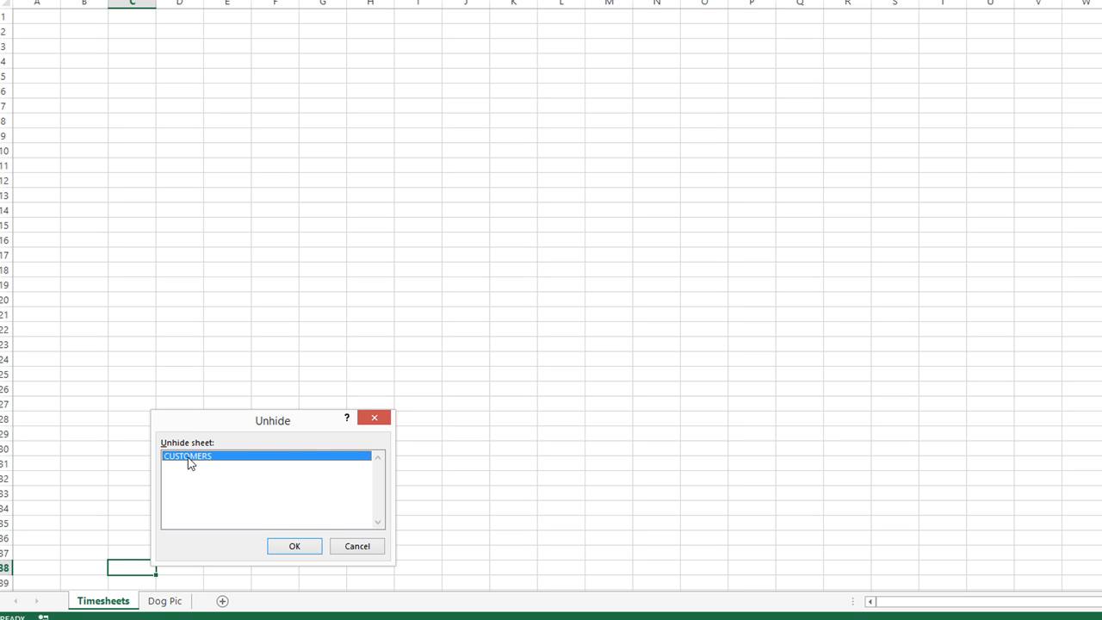
mouse_move(204, 465)
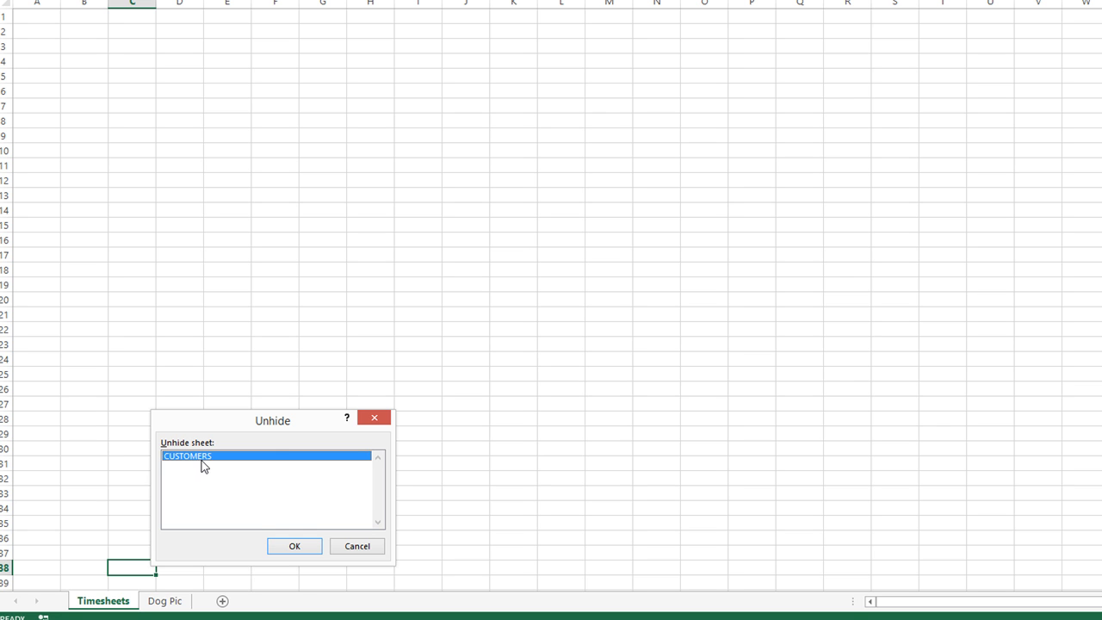
click(294, 546)
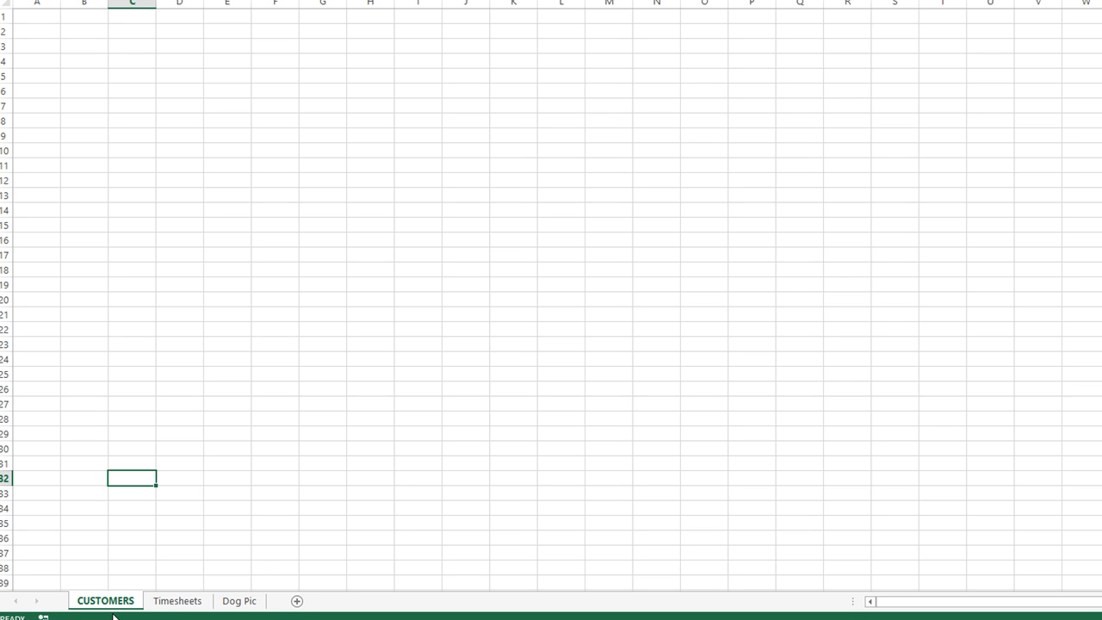
right_click(105, 600)
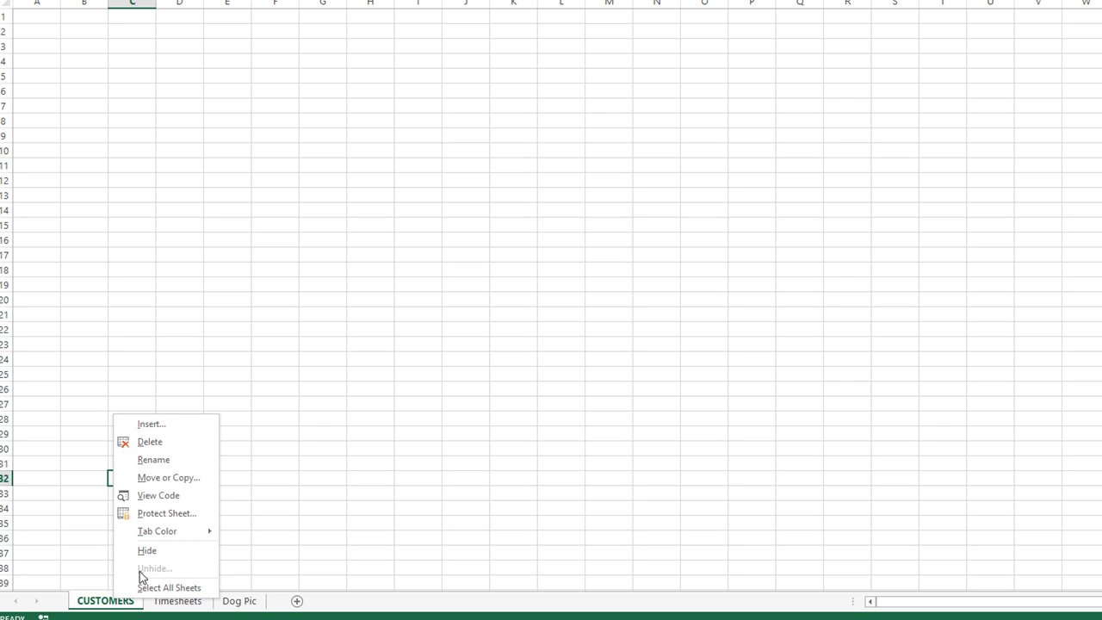
click(105, 600)
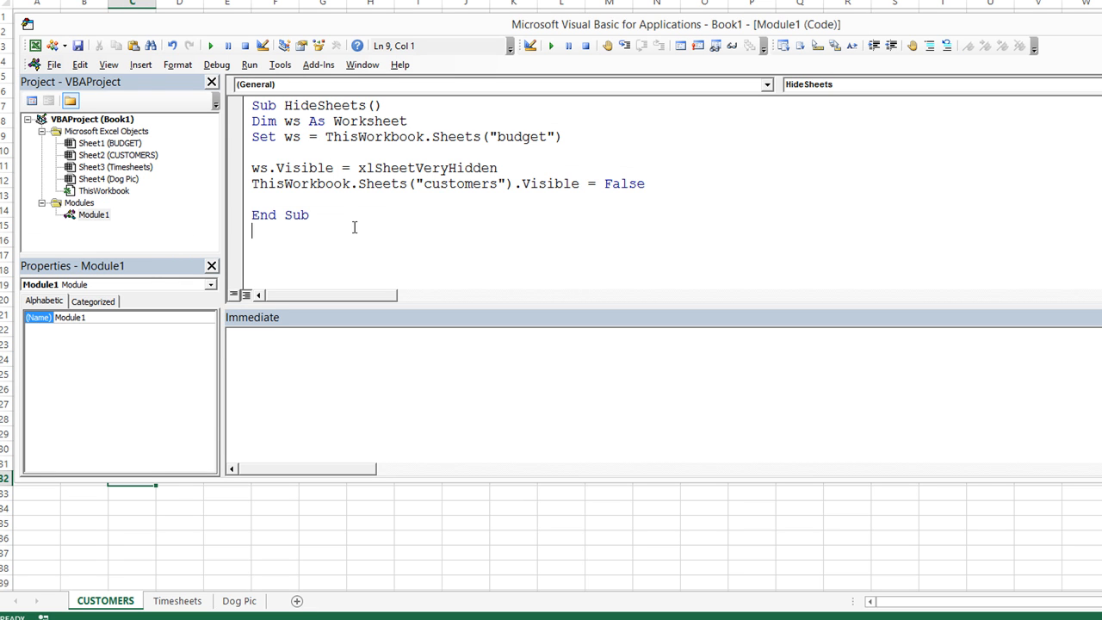
Review properties for CUSTOMERS, Dog Pic and ThisWorkbook, then open BUDGET's xlSheetVeryHidden module.
click(111, 155)
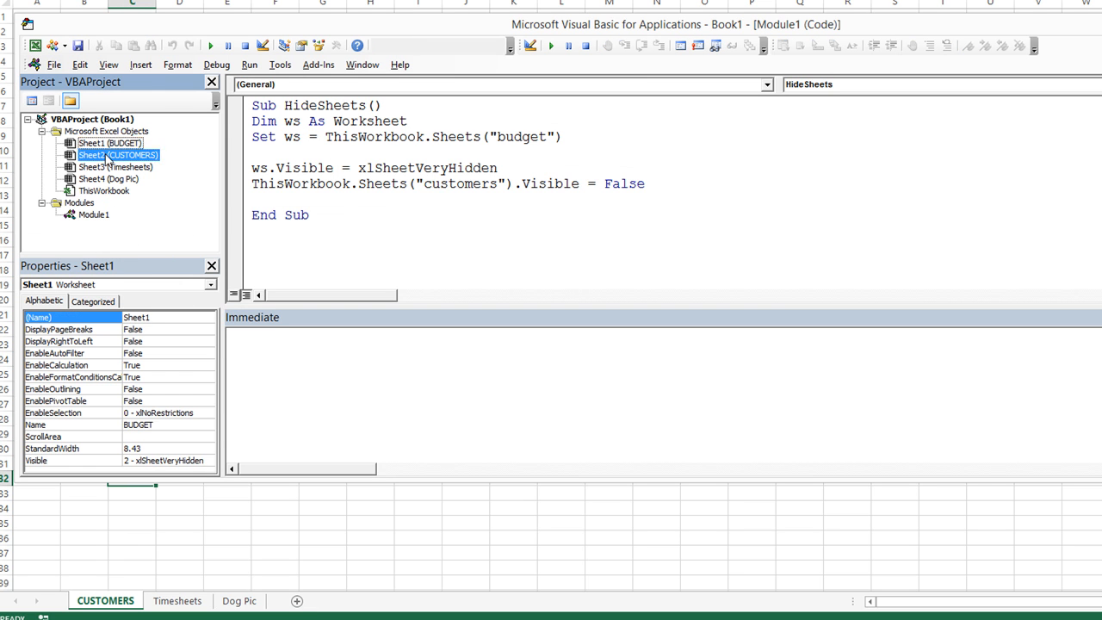
click(107, 178)
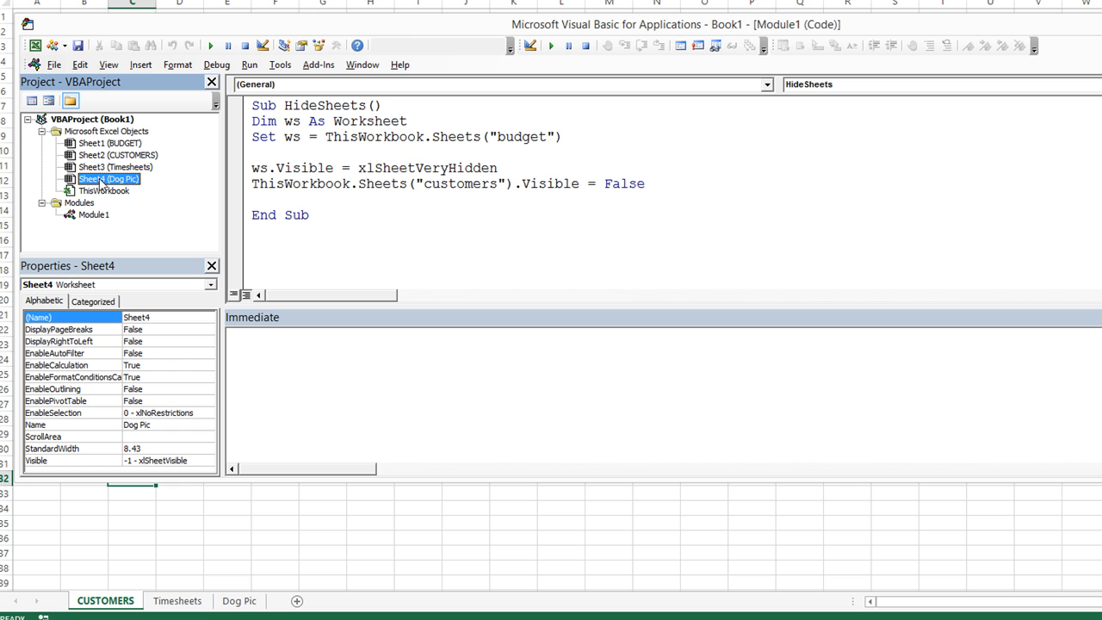
mouse_move(98, 178)
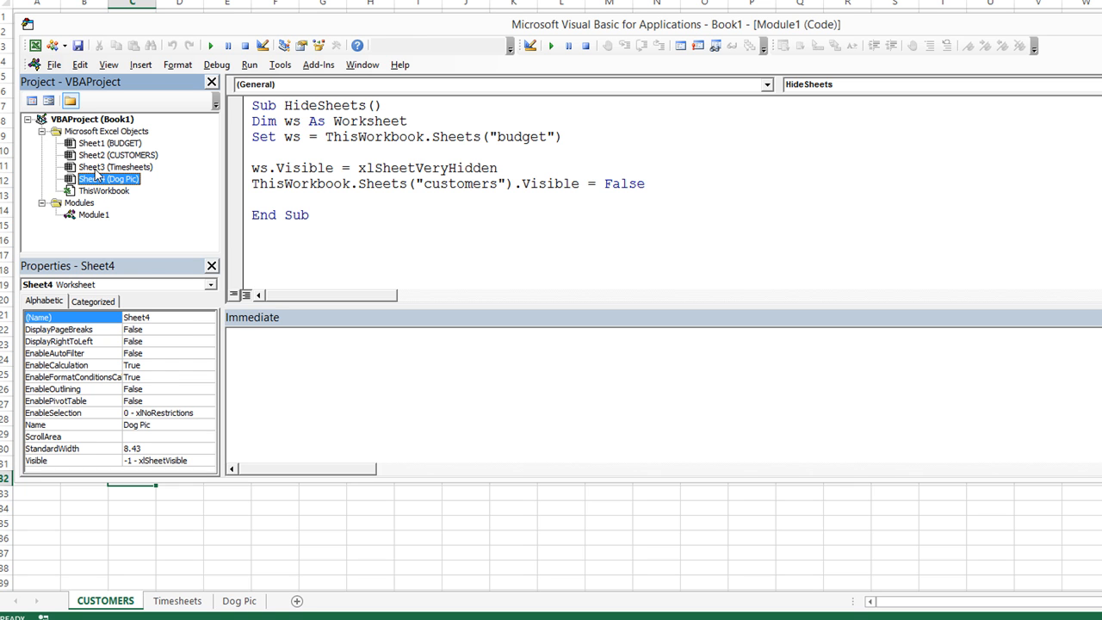
click(104, 190)
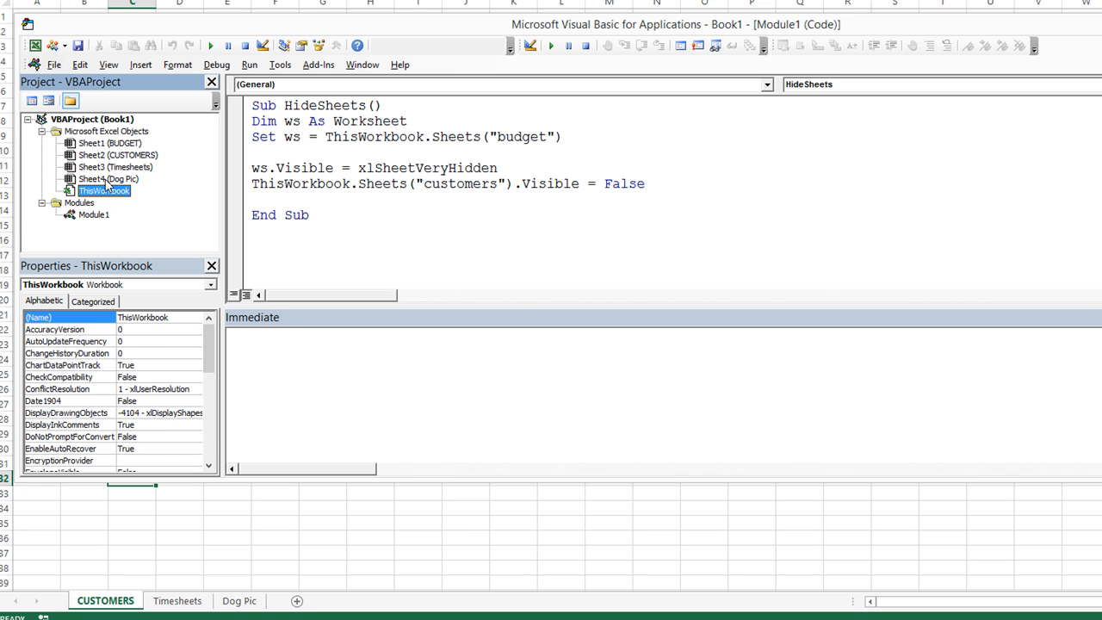
click(107, 179)
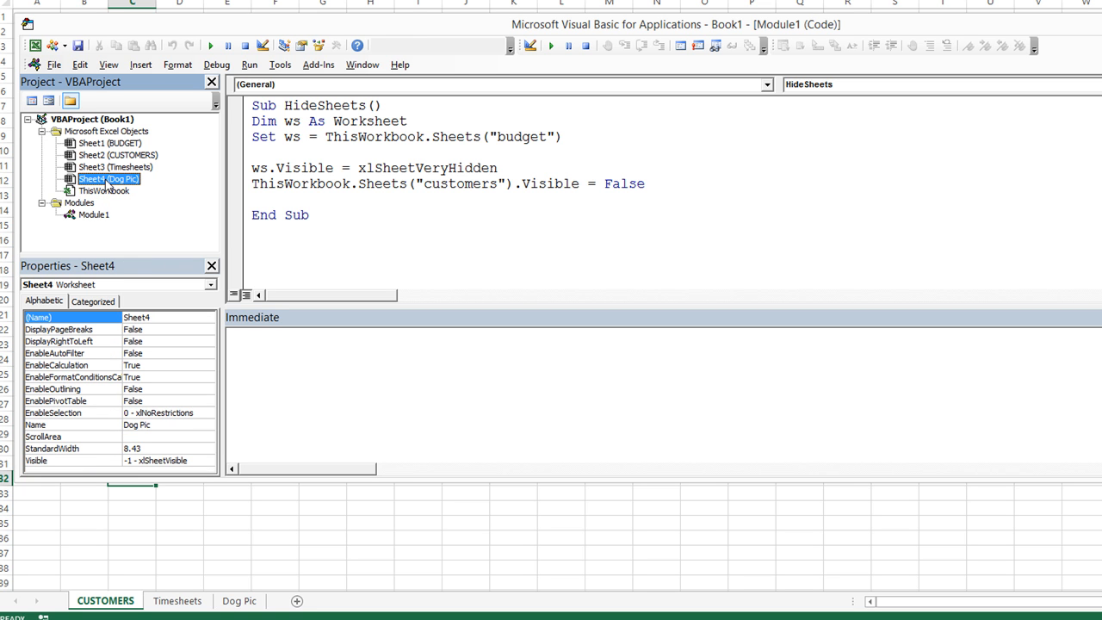
click(110, 143)
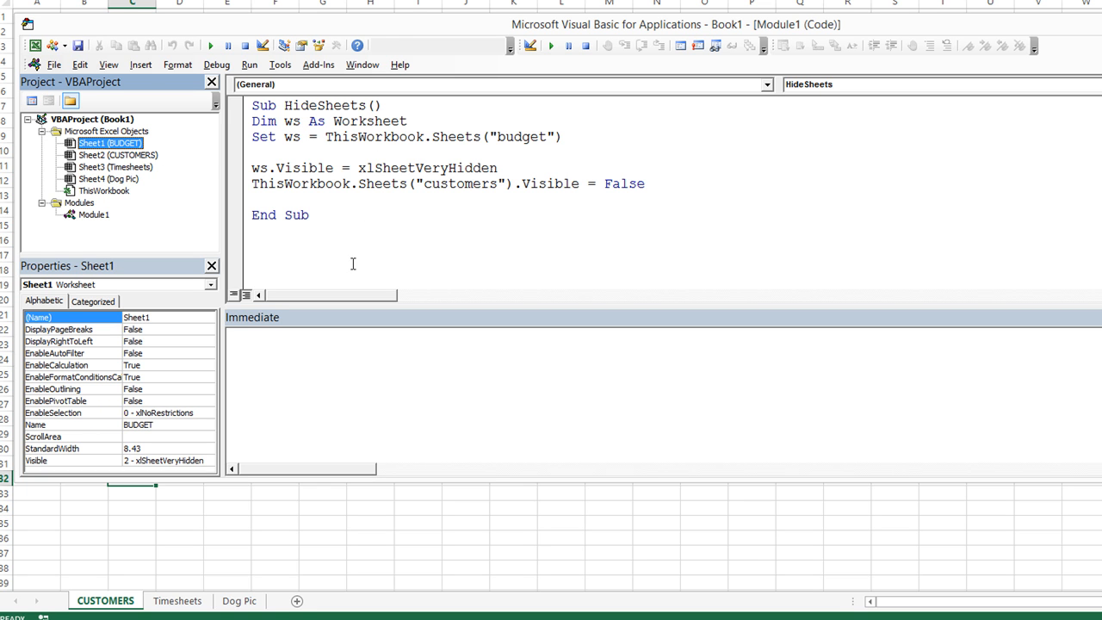
mouse_move(394, 167)
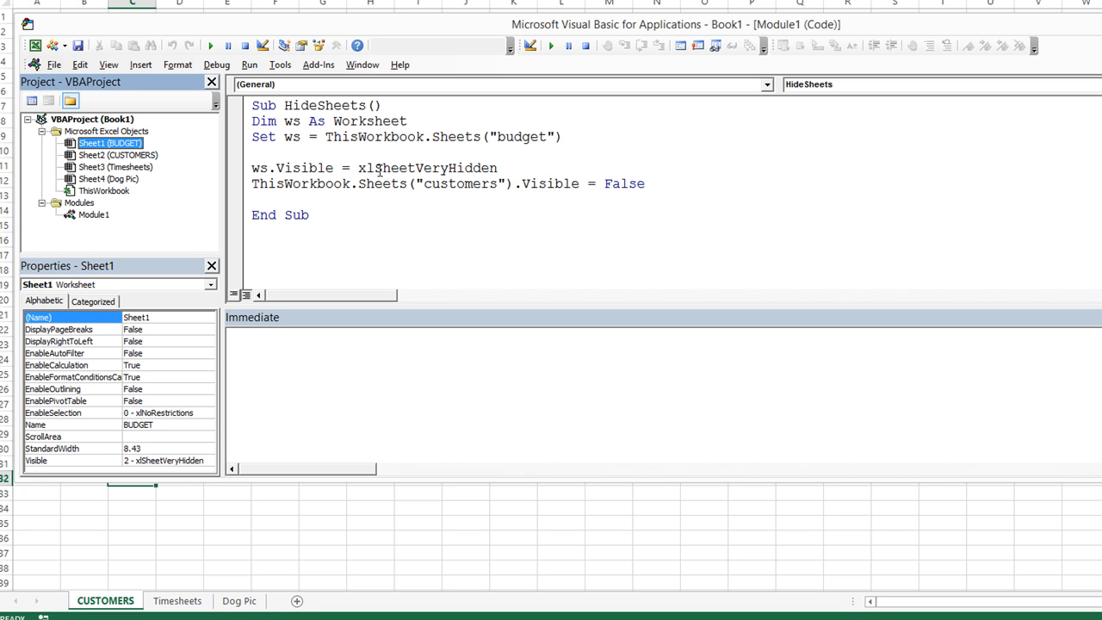
mouse_move(378, 170)
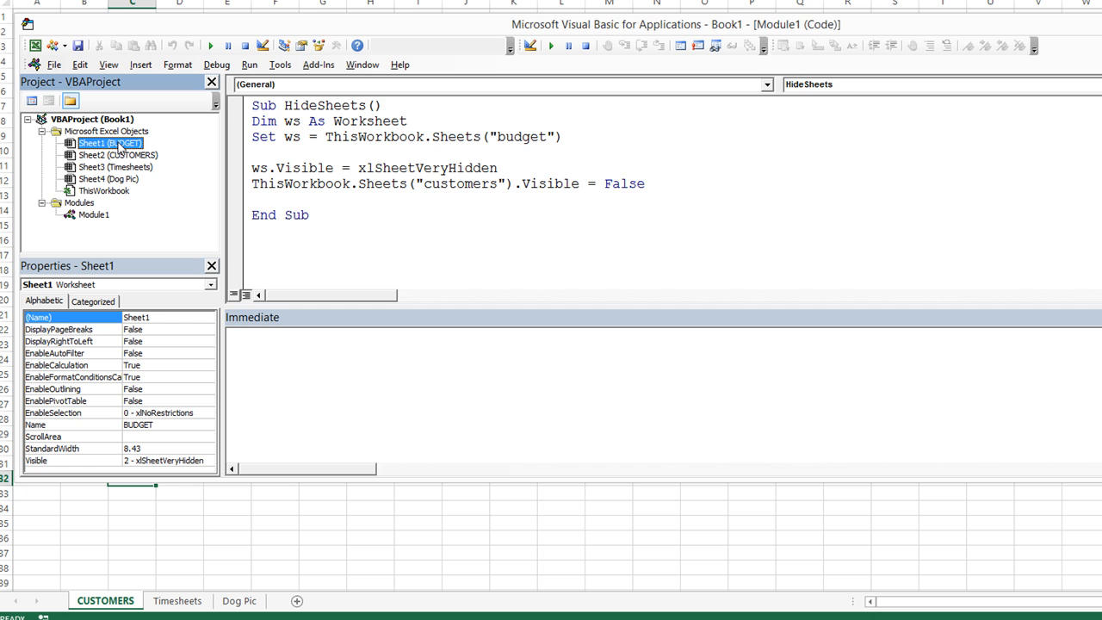
double_click(93, 143)
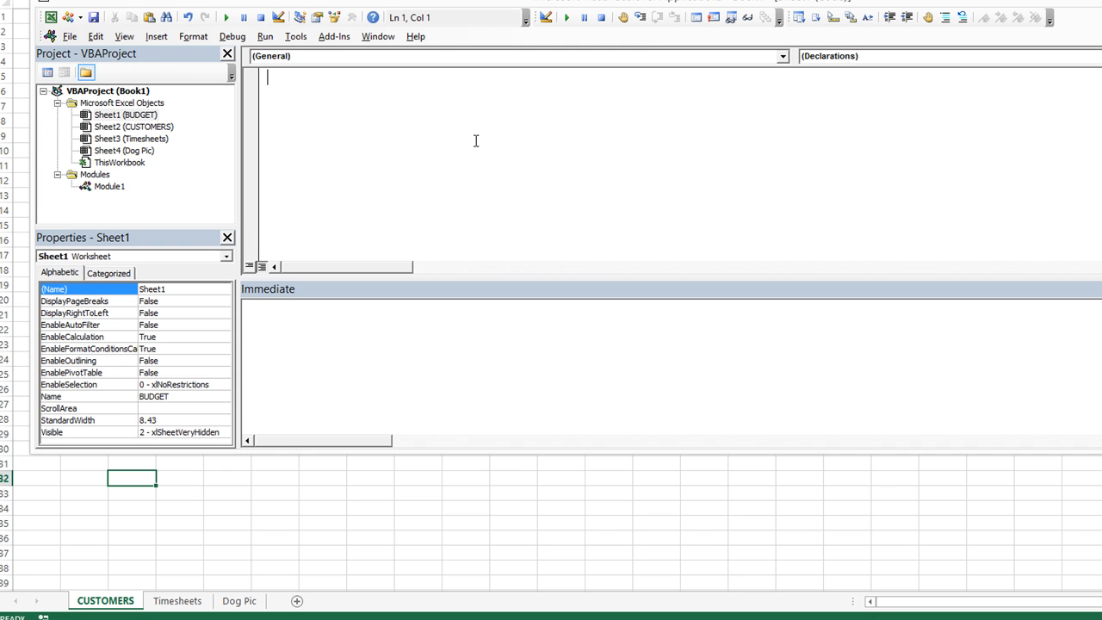
mouse_move(493, 145)
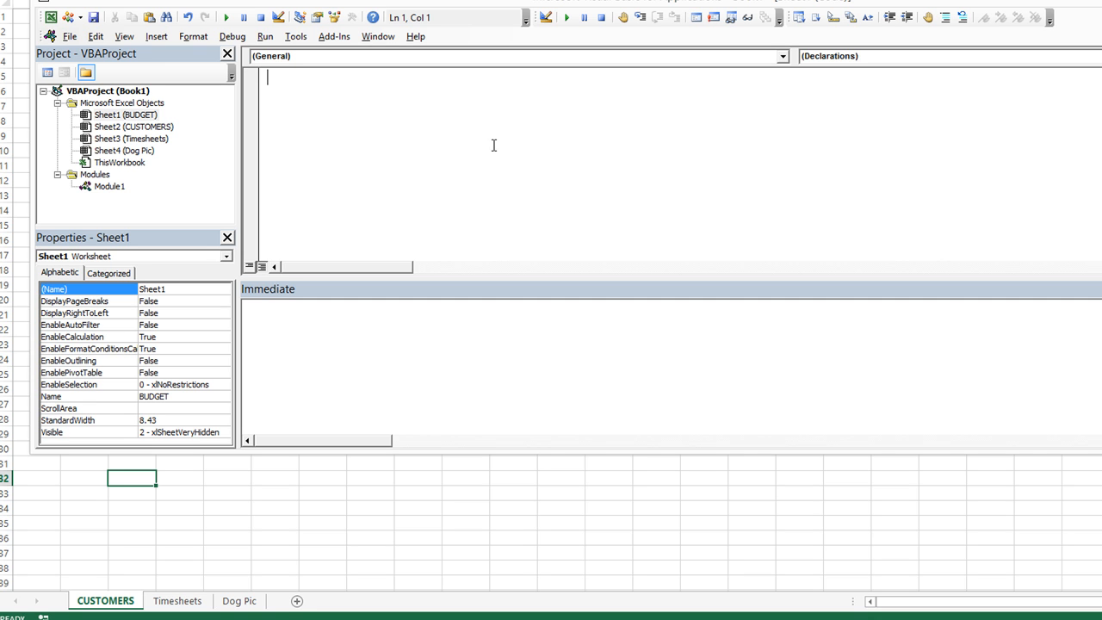
mouse_move(557, 156)
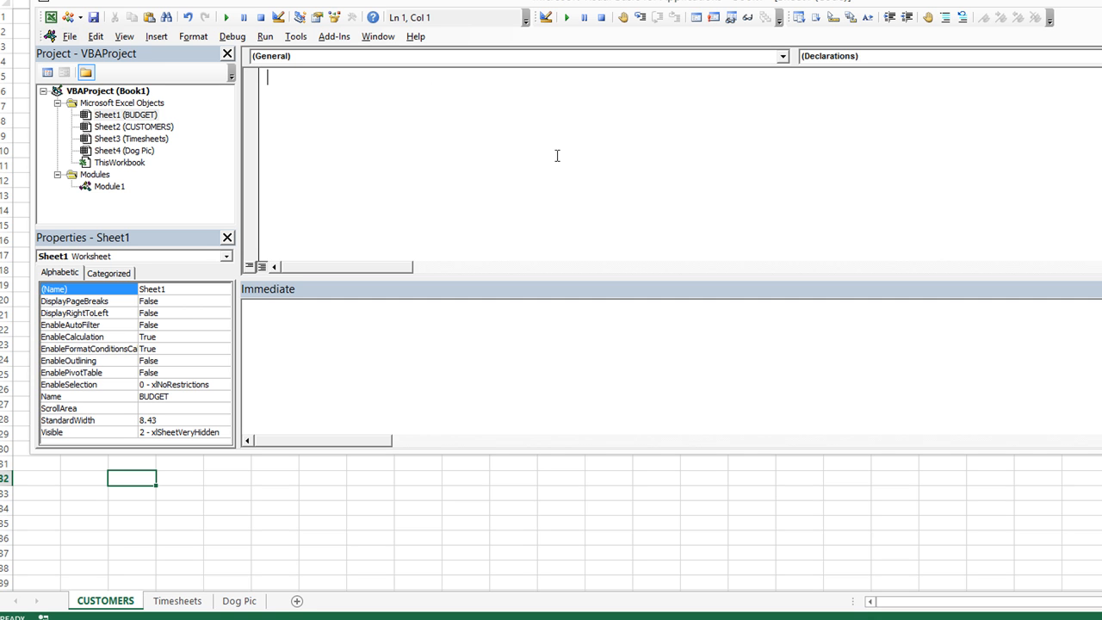
Change BUDGET's Visible property from xlSheetVeryHidden to -1 - xlSheetVisible.
click(125, 115)
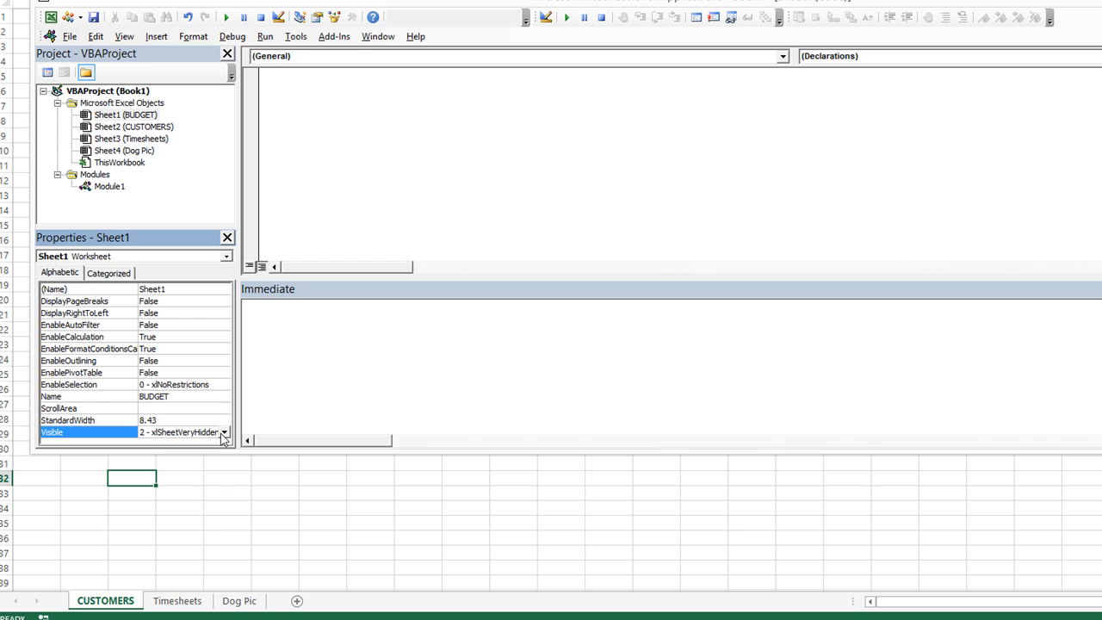
click(224, 432)
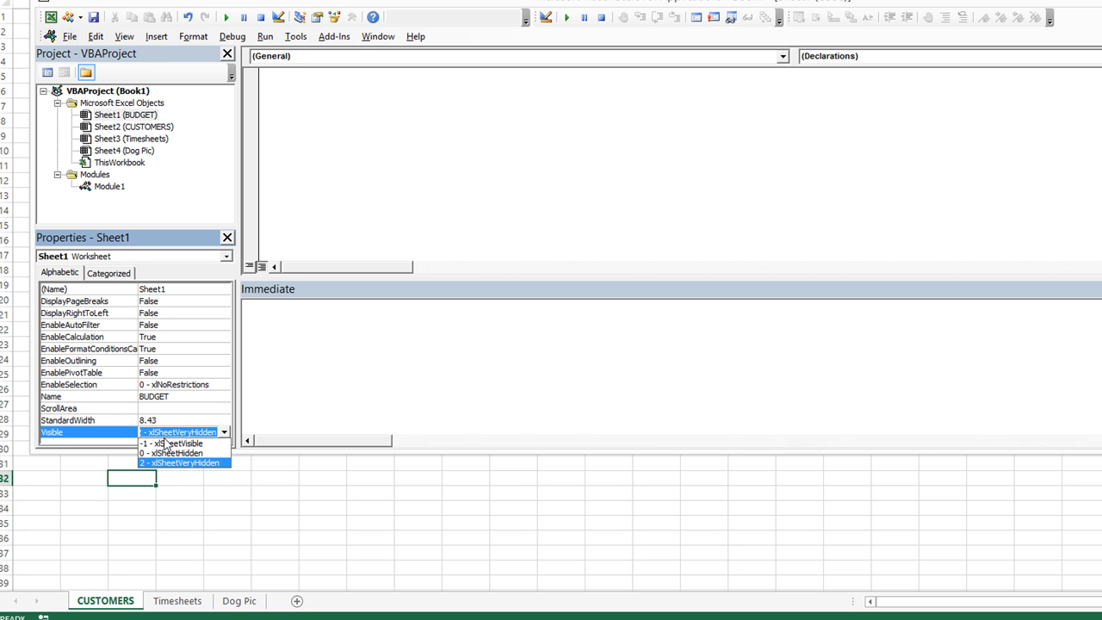
click(178, 463)
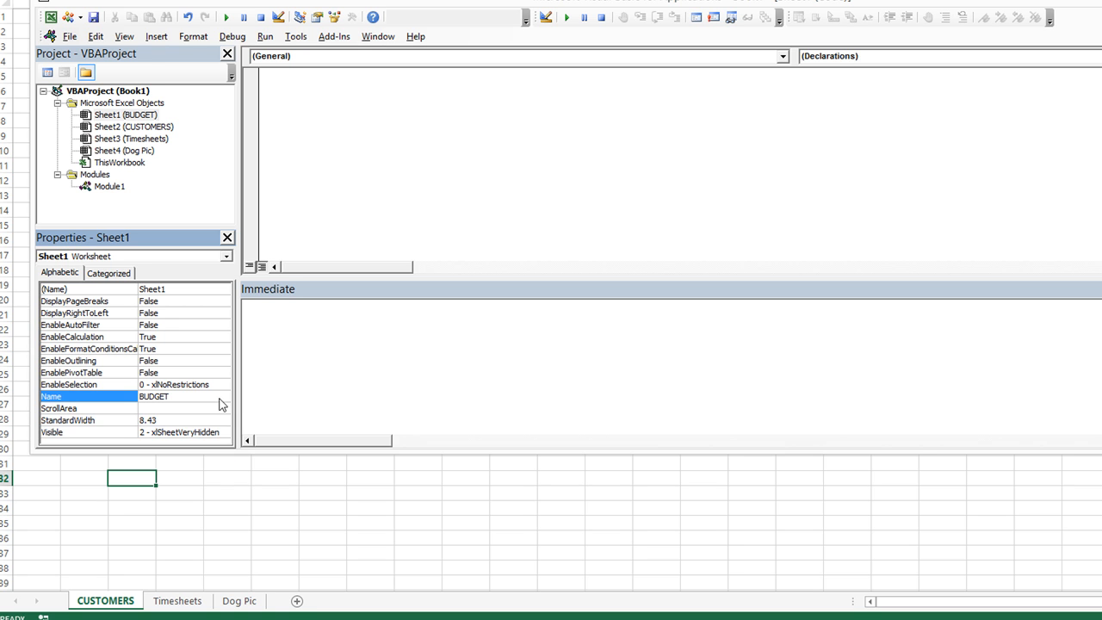
click(124, 115)
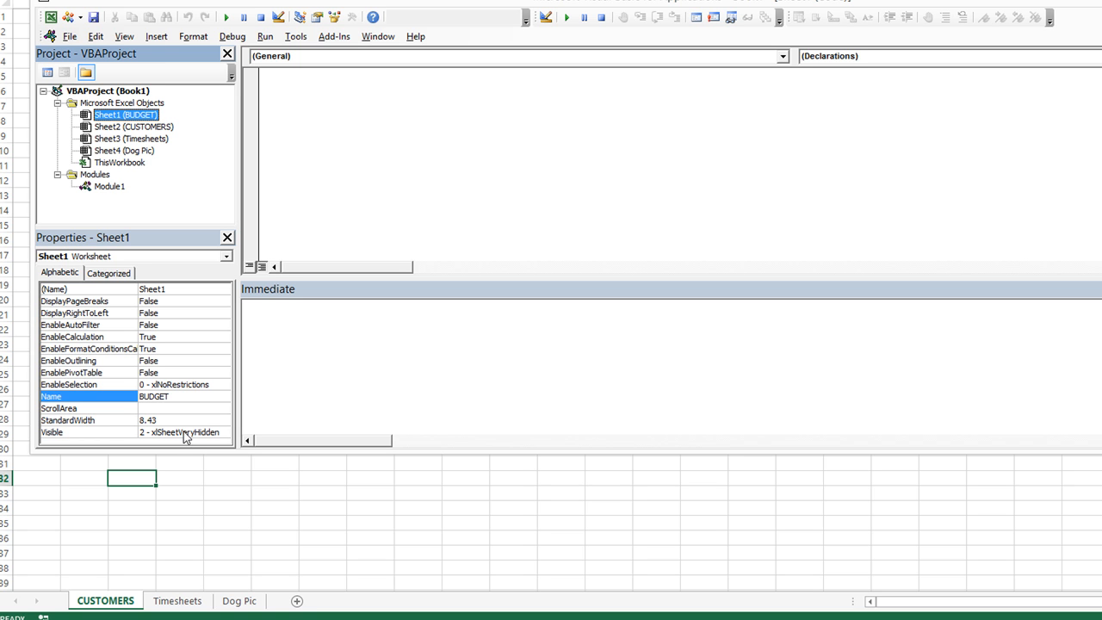
mouse_move(172, 434)
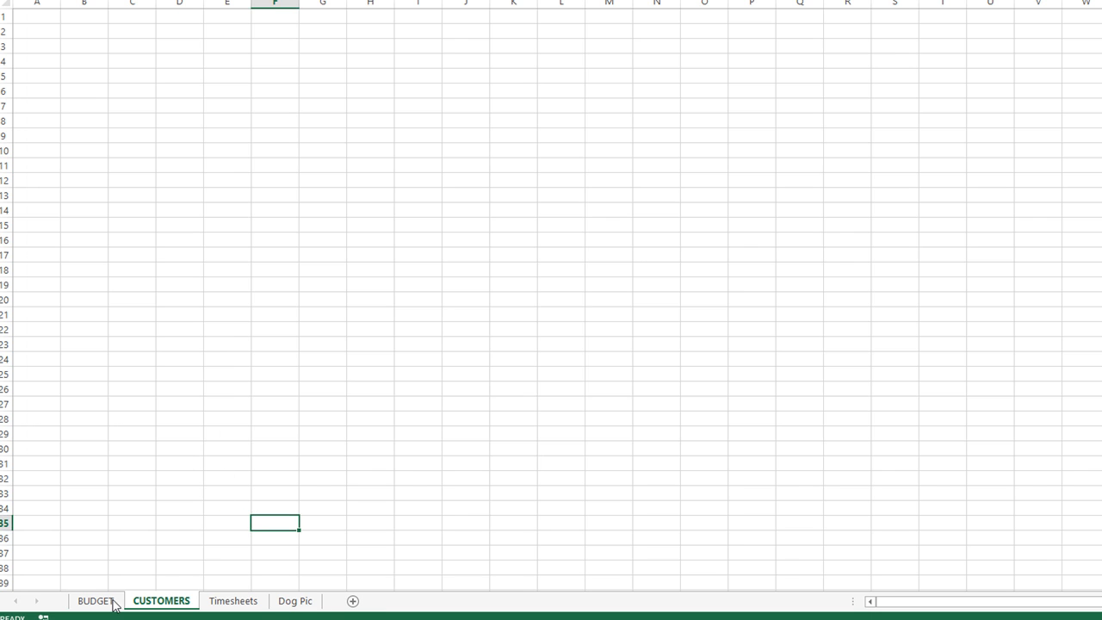
Open the BUDGET sheet tab in Excel and select cell B5 in its Stuff list.
click(95, 600)
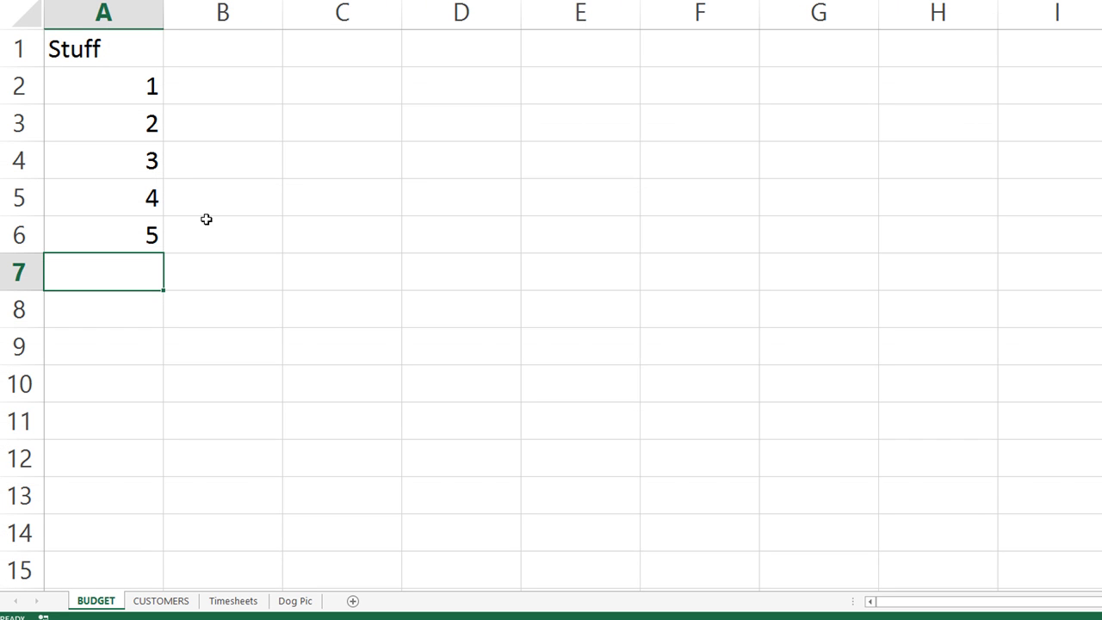
mouse_move(205, 212)
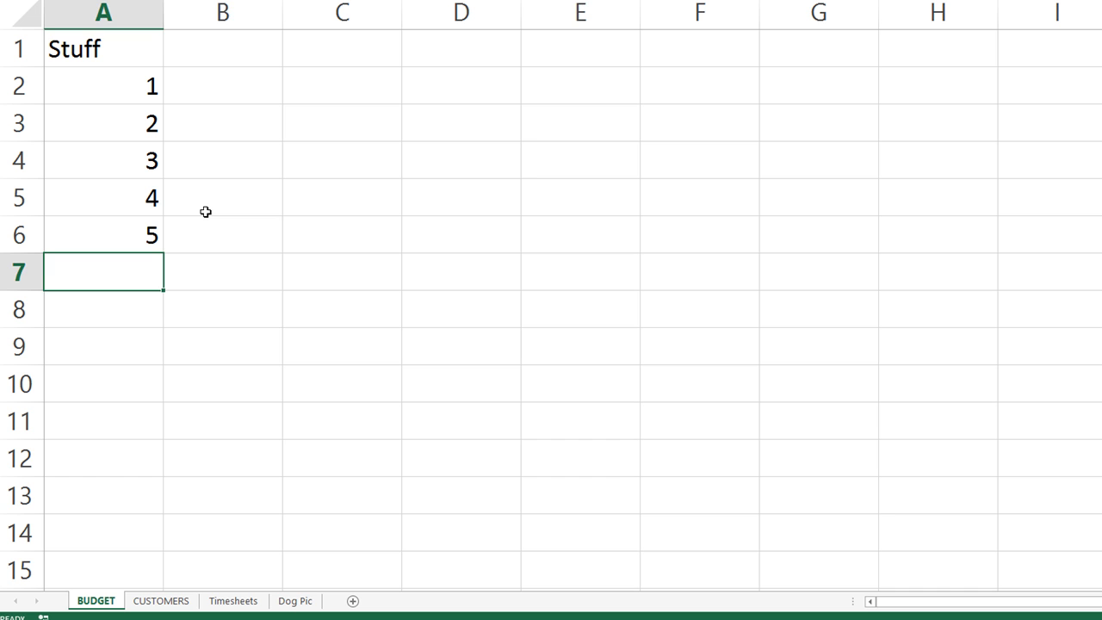
click(222, 198)
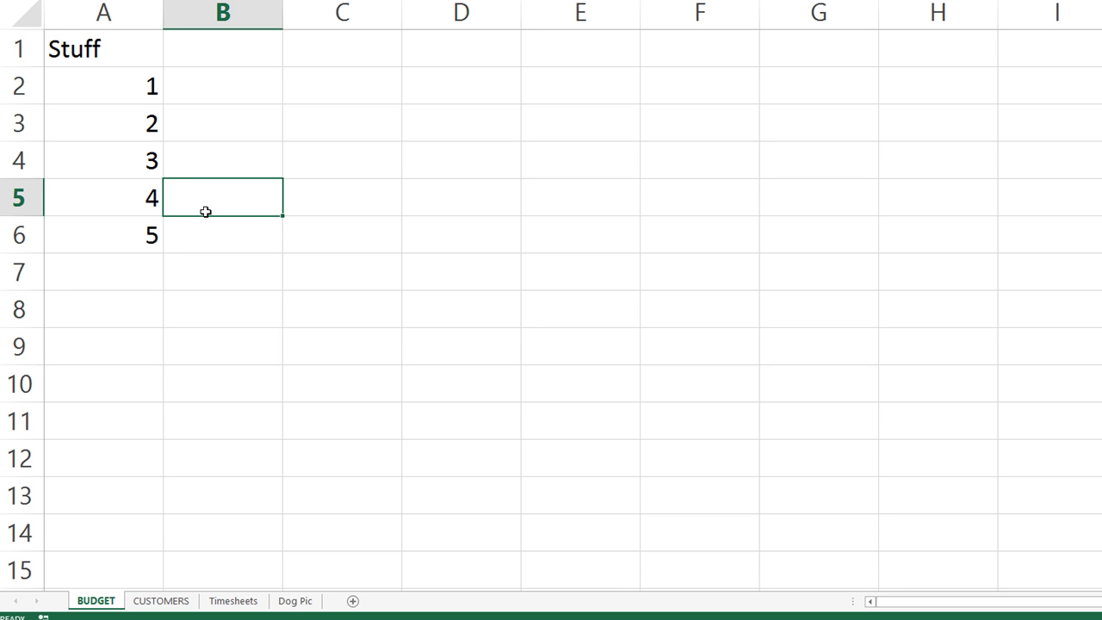